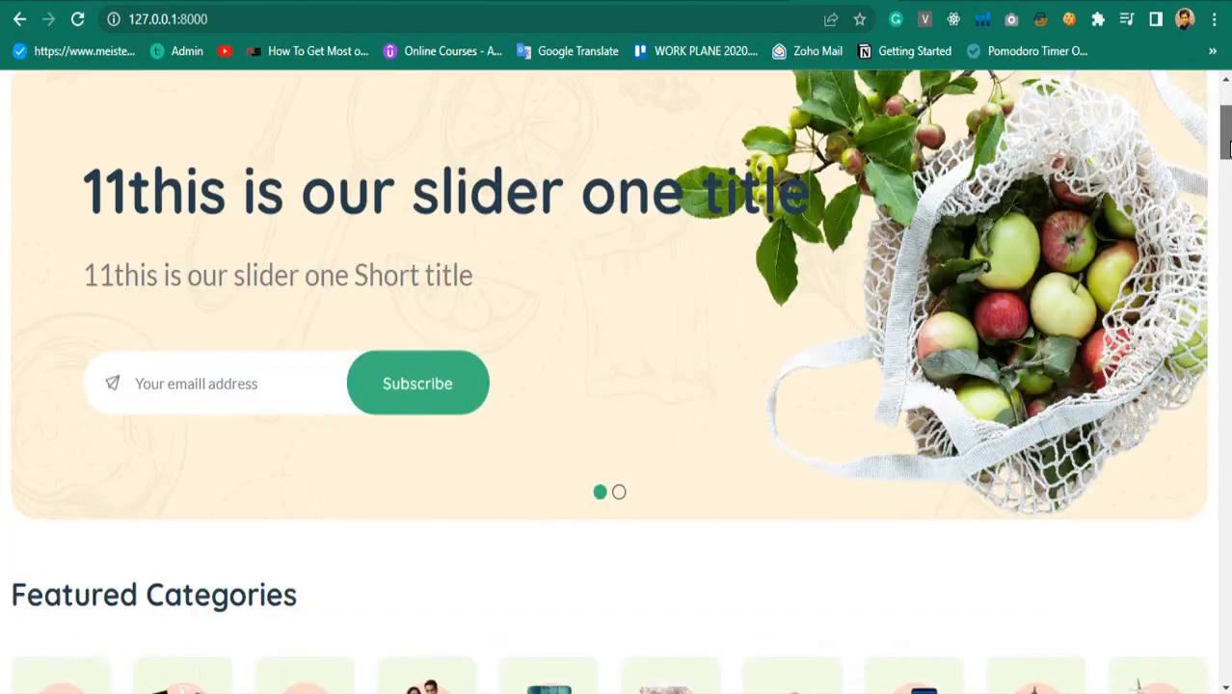
Step: Browse the Easy Mart pages and select an item
{"action": "scroll", "scroll_direction": "down", "scroll_amount": 3}
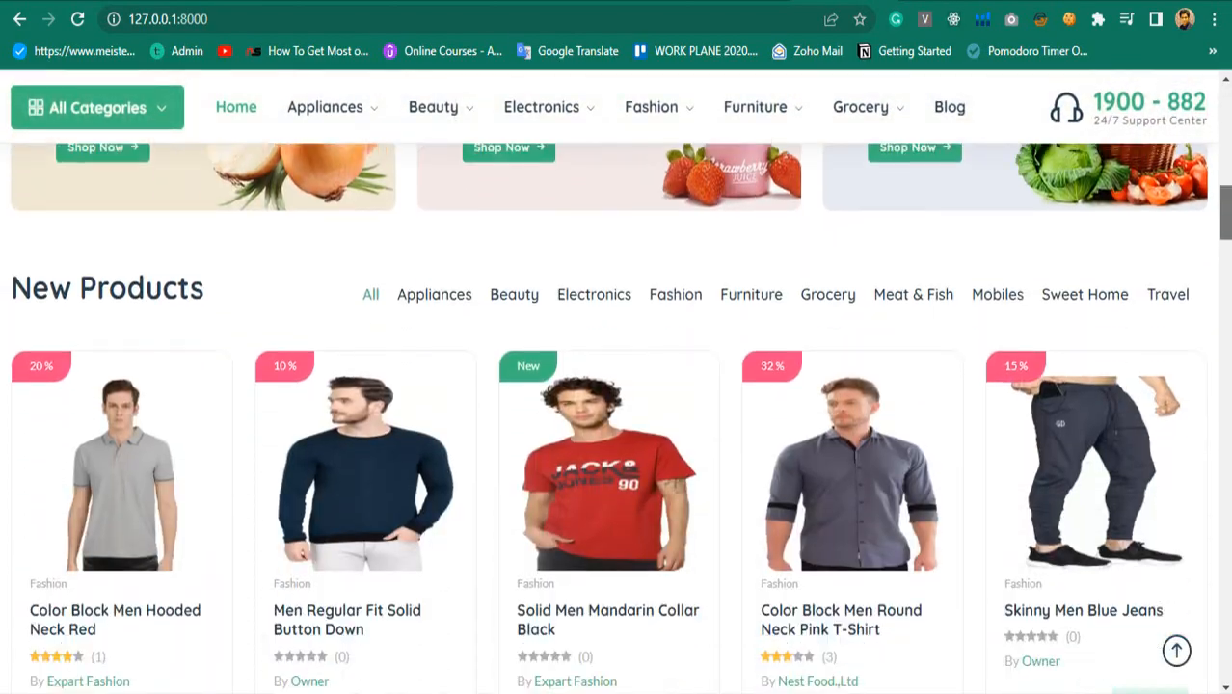
{"action": "scroll", "scroll_direction": "down", "scroll_amount": 3}
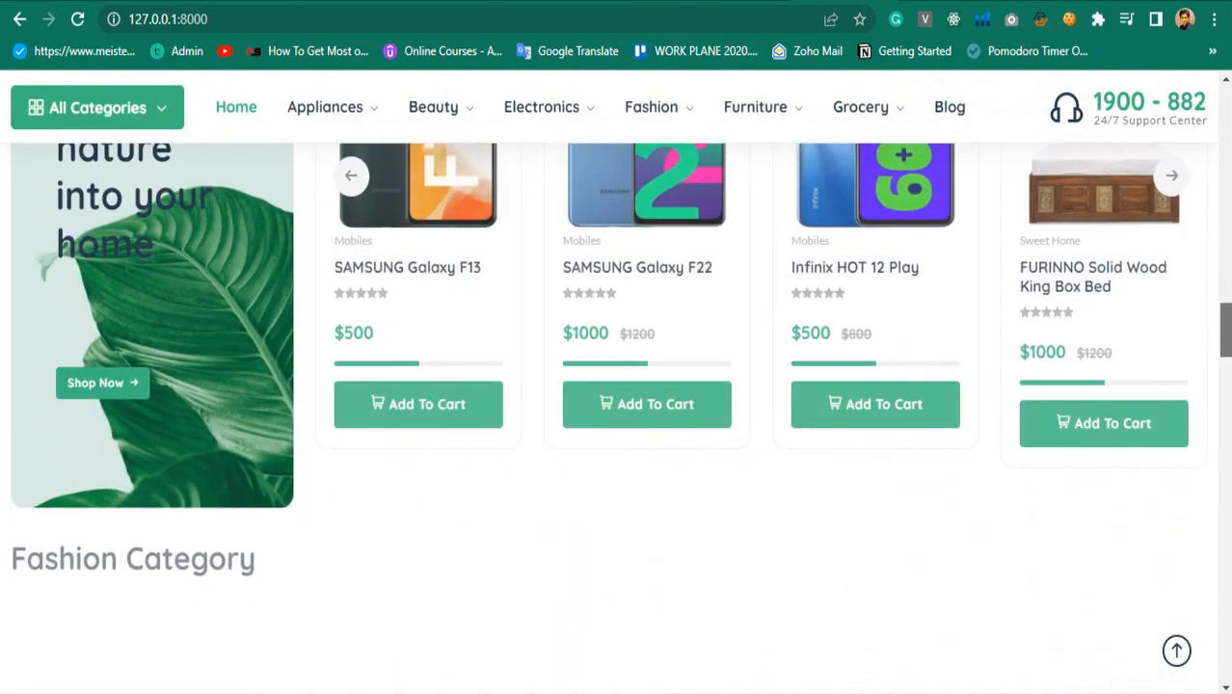
{"action": "scroll", "scroll_direction": "up", "scroll_amount": 3}
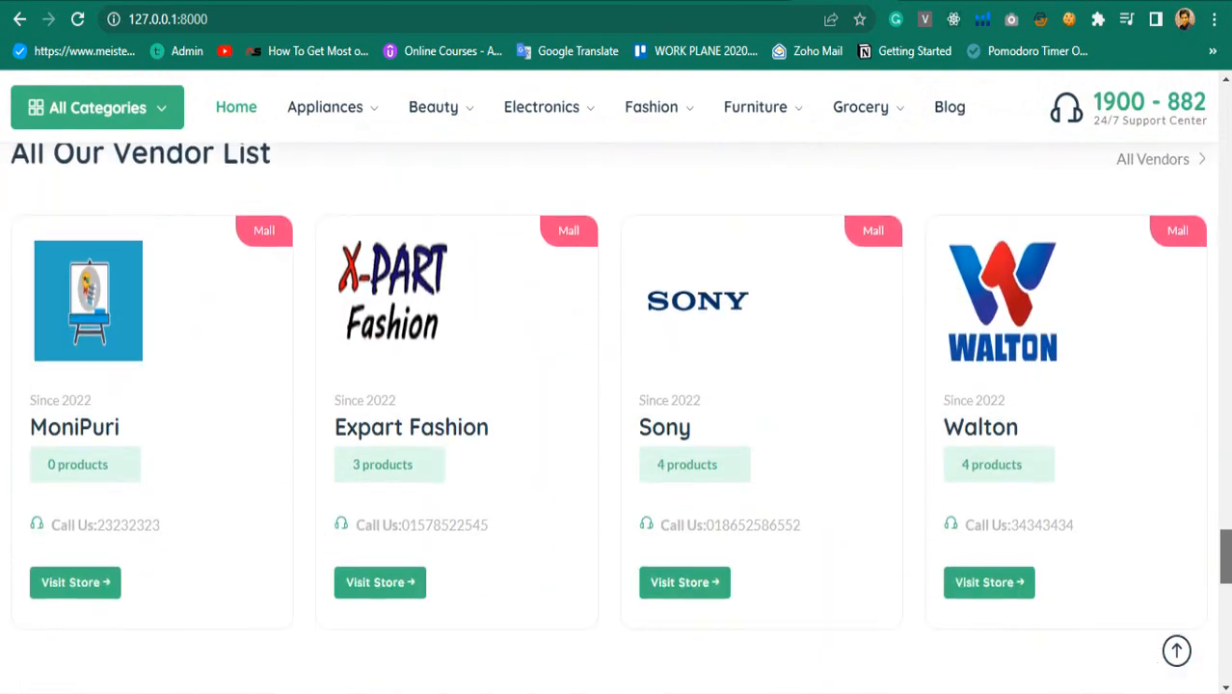
{"action": "scroll", "scroll_direction": "down", "scroll_amount": 3}
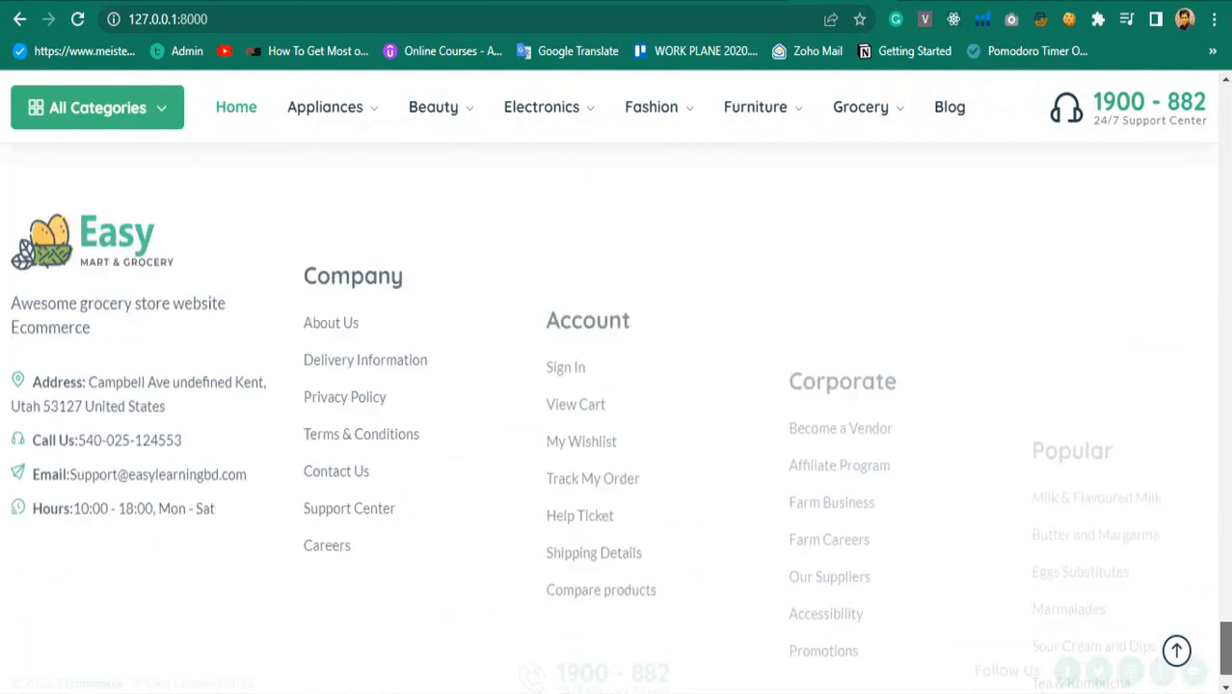
{"action": "scroll", "scroll_direction": "up", "scroll_amount": 3}
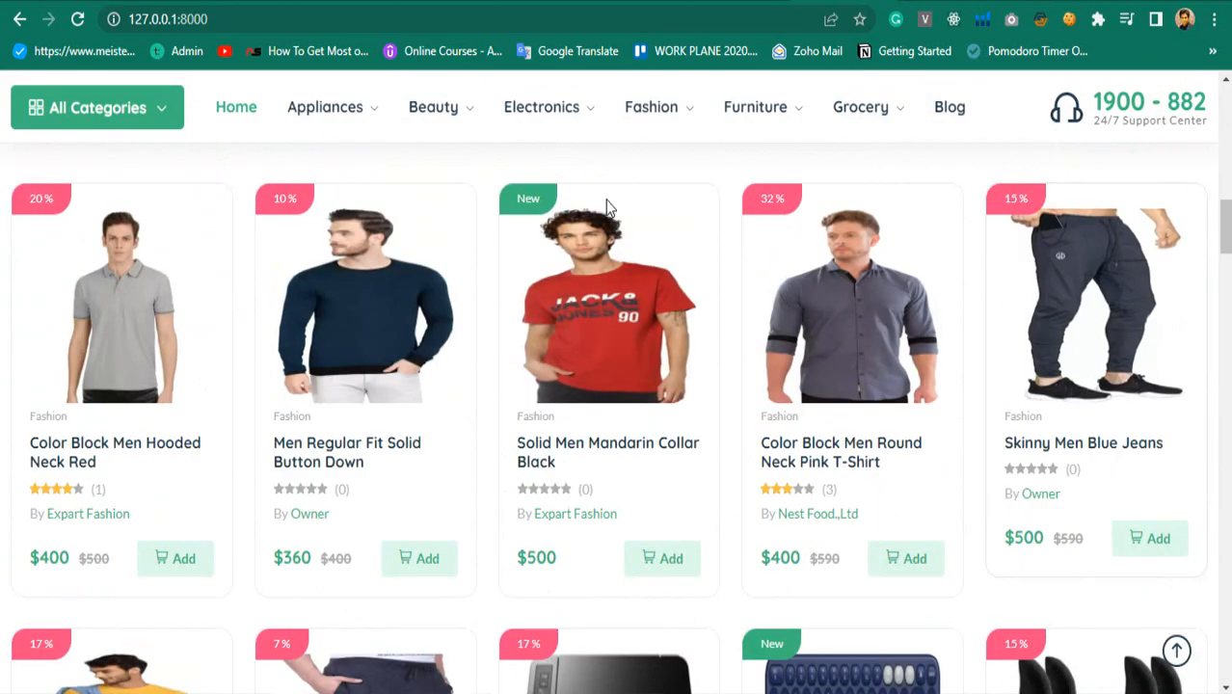
{"action": "left_click", "coordinate": [609, 299]}
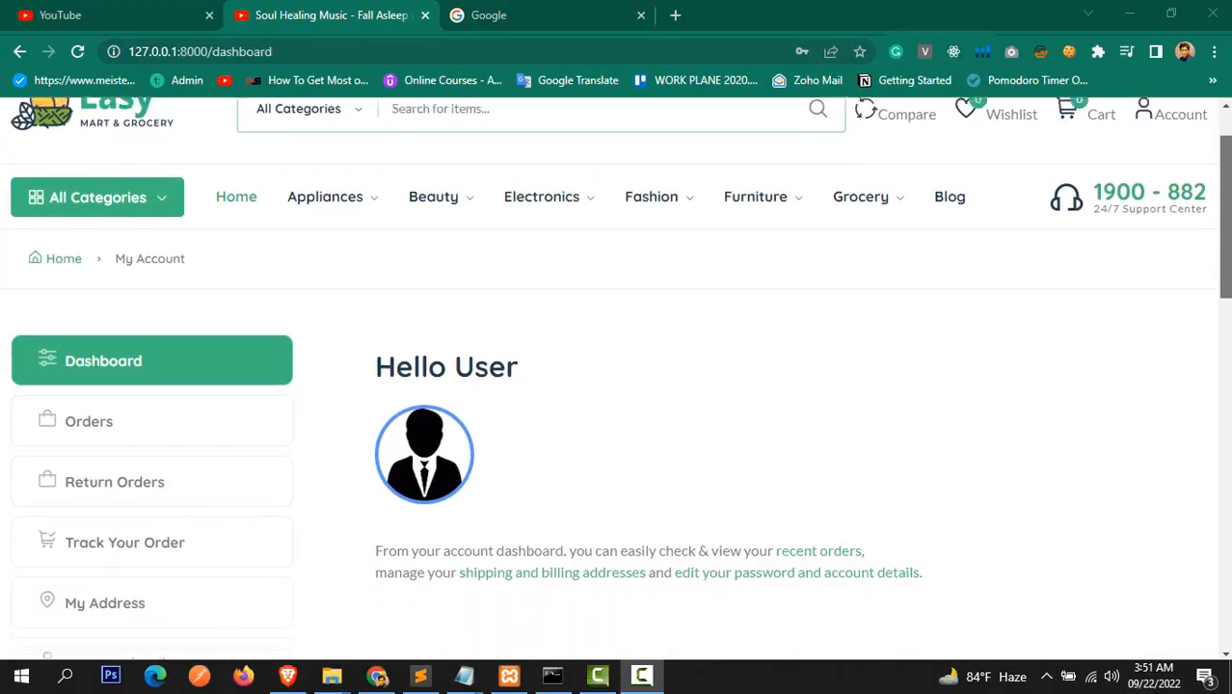
{"action": "scroll", "scroll_direction": "down", "scroll_amount": 3}
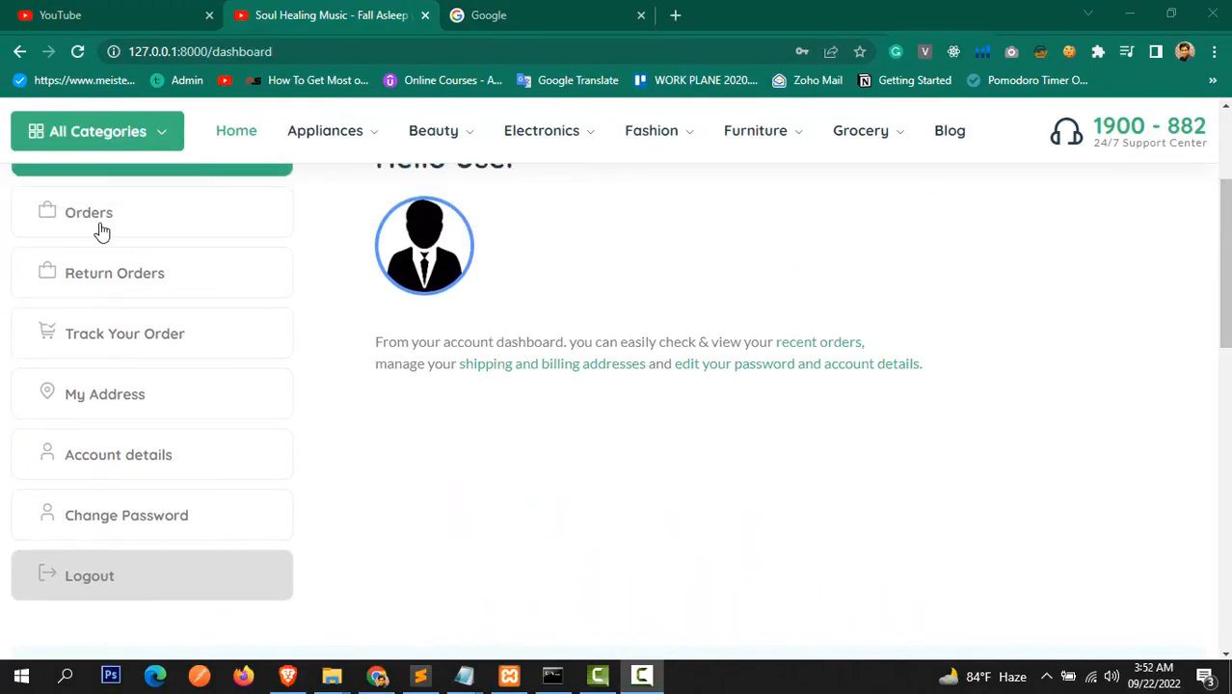
Step: View the 07 September 2022 order from the user's Orders list
{"action": "left_click", "coordinate": [89, 212]}
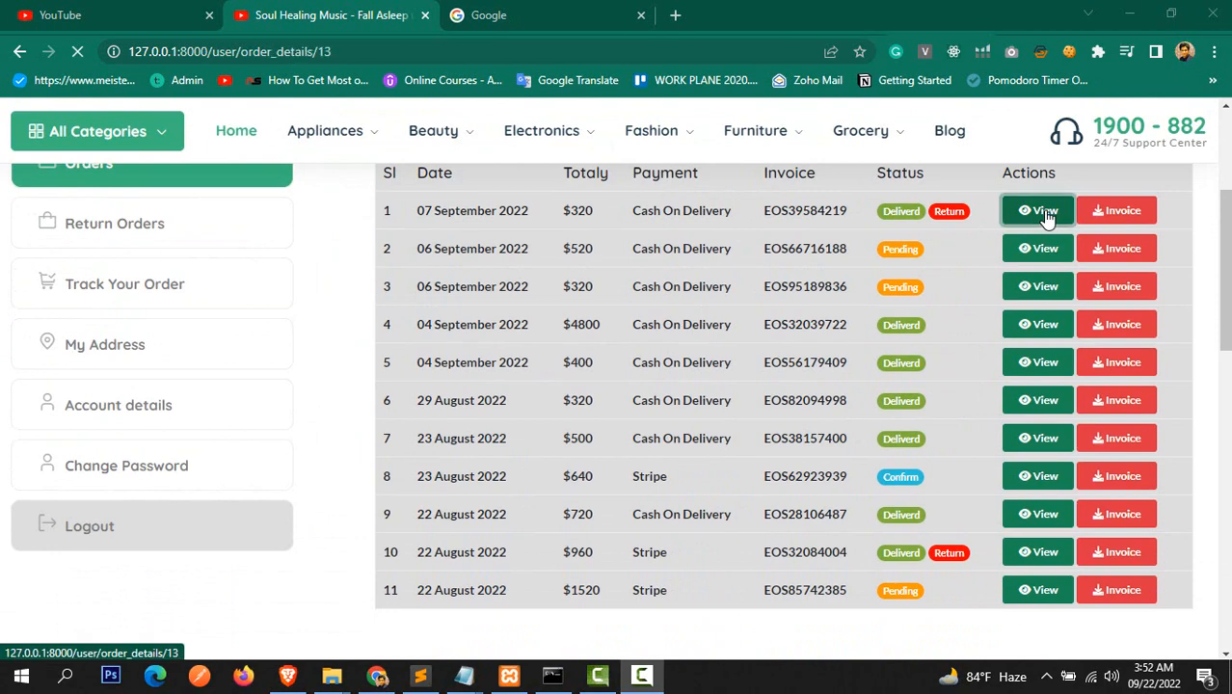
{"action": "left_click", "coordinate": [1038, 210]}
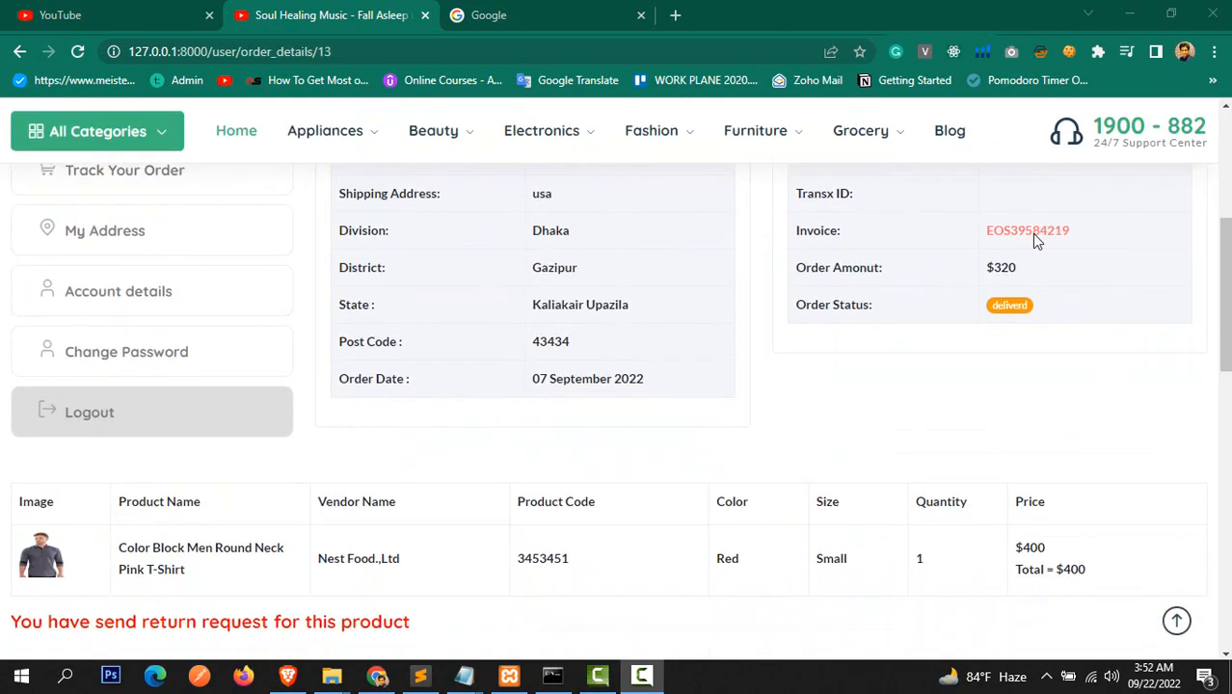
{"action": "scroll", "scroll_direction": "up", "scroll_amount": 3}
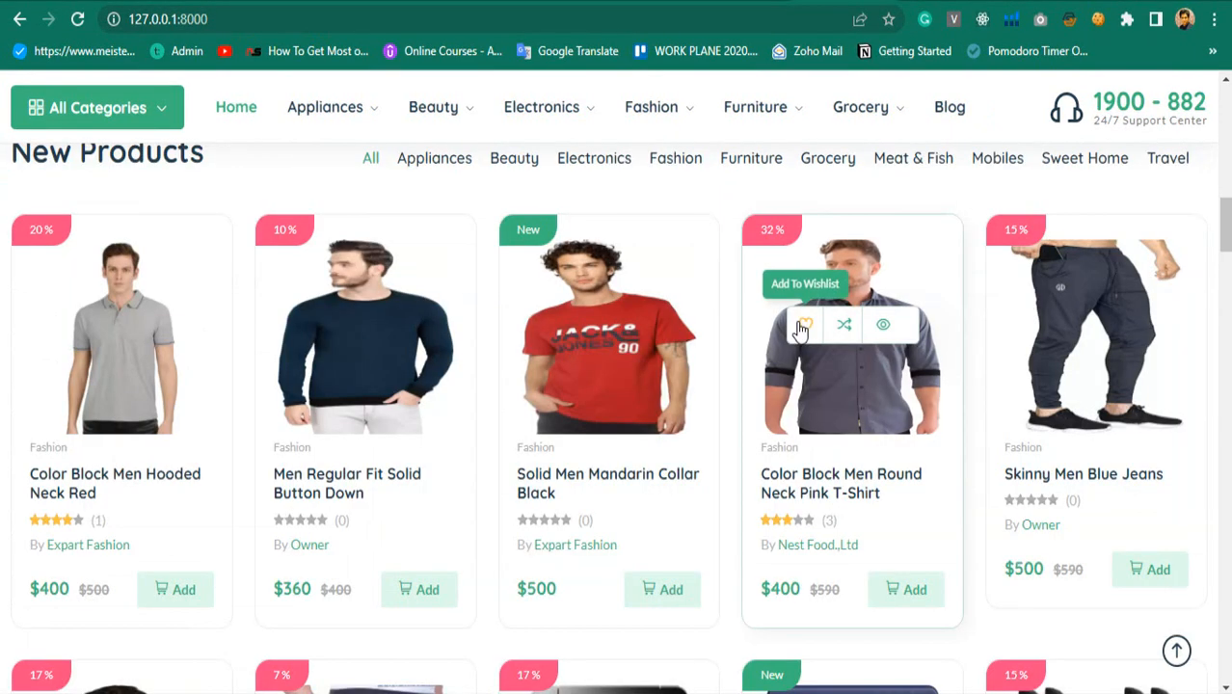
Step: Add the Color Block Men Round Neck Pink T-Shirt to wishlist and comparison
{"action": "left_click", "coordinate": [804, 324]}
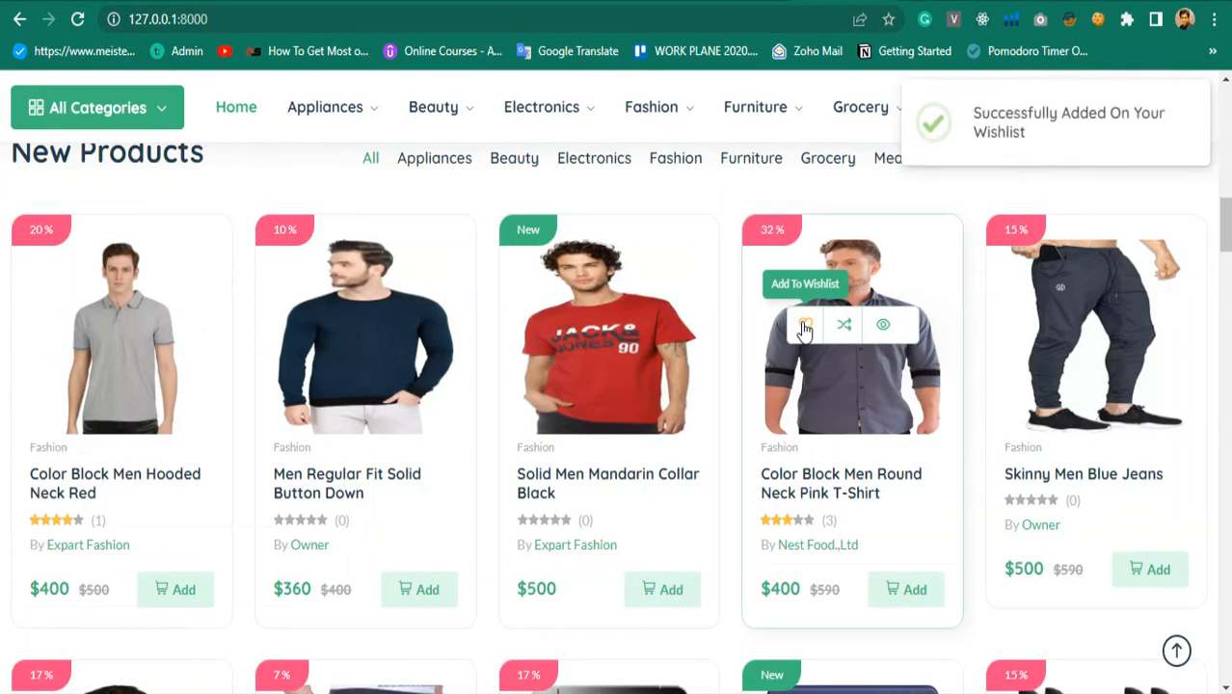
{"action": "mouse_move", "coordinate": [843, 325]}
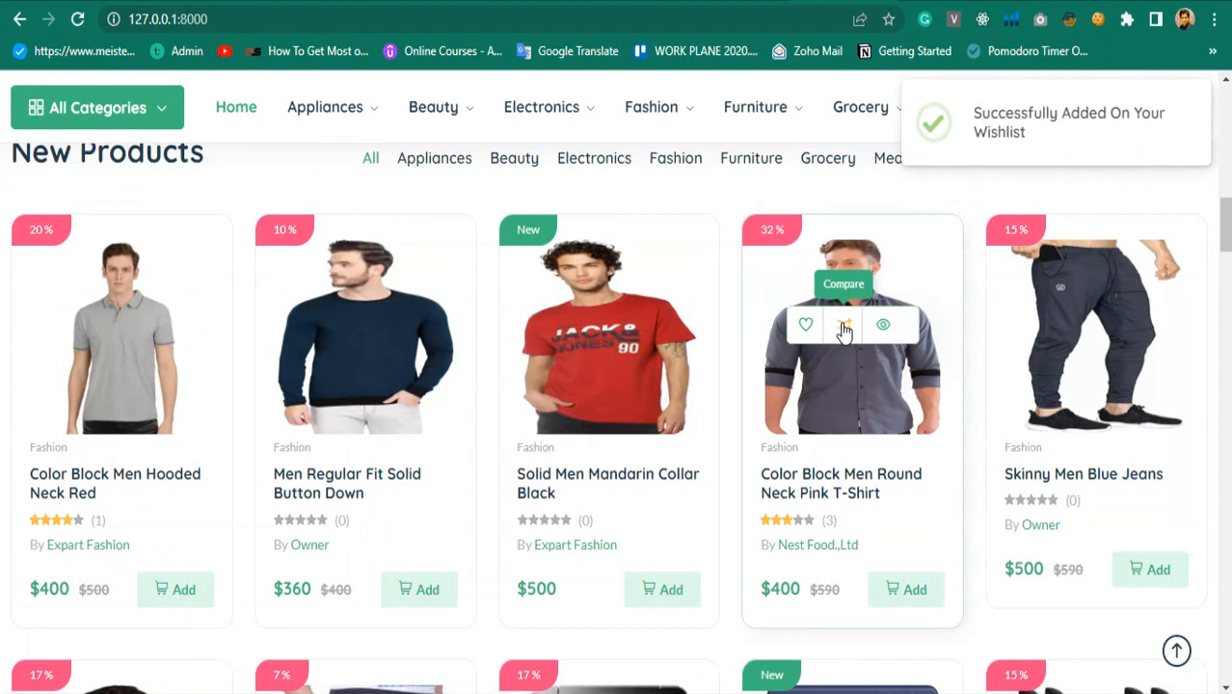
{"action": "left_click", "coordinate": [844, 324]}
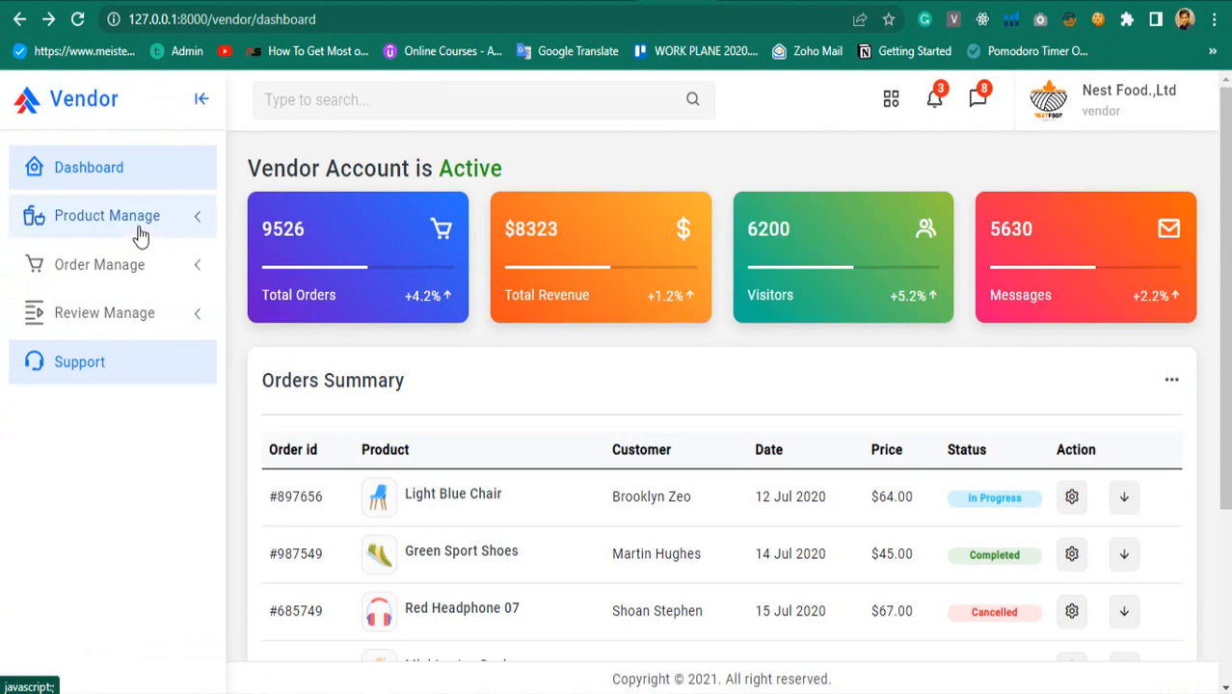
Step: Review the vendor's orders and All Review list, then choose from the account menu
{"action": "left_click", "coordinate": [107, 215]}
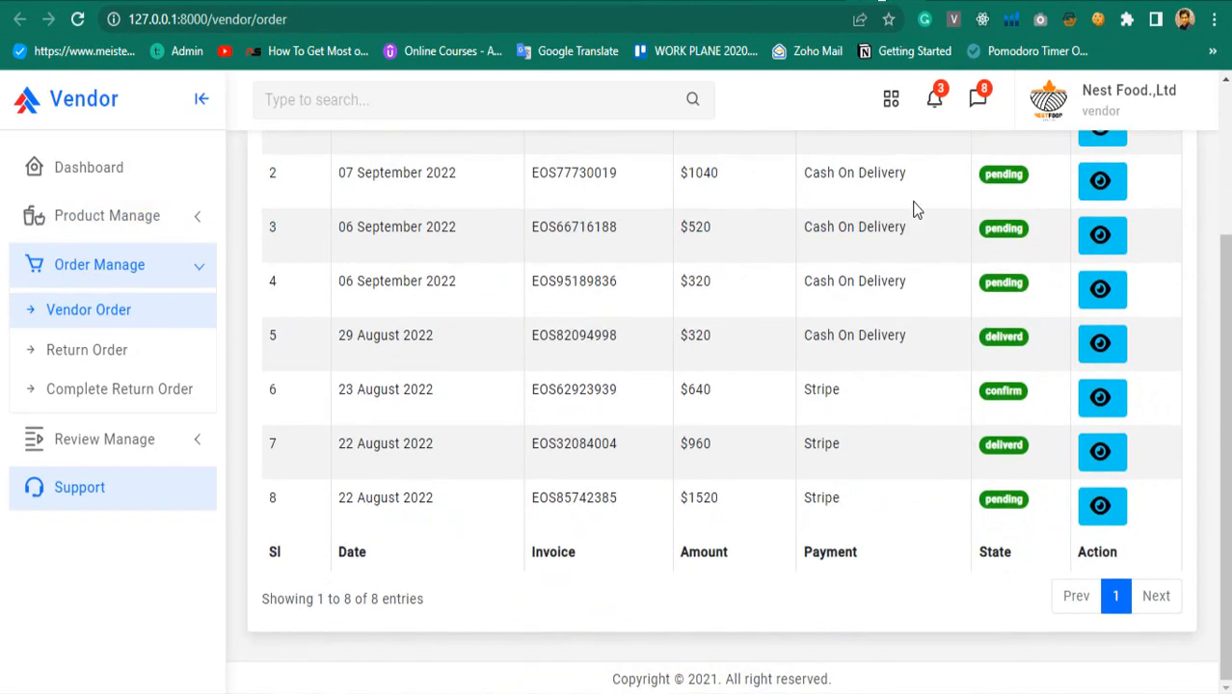
{"action": "scroll", "scroll_direction": "up", "scroll_amount": 3}
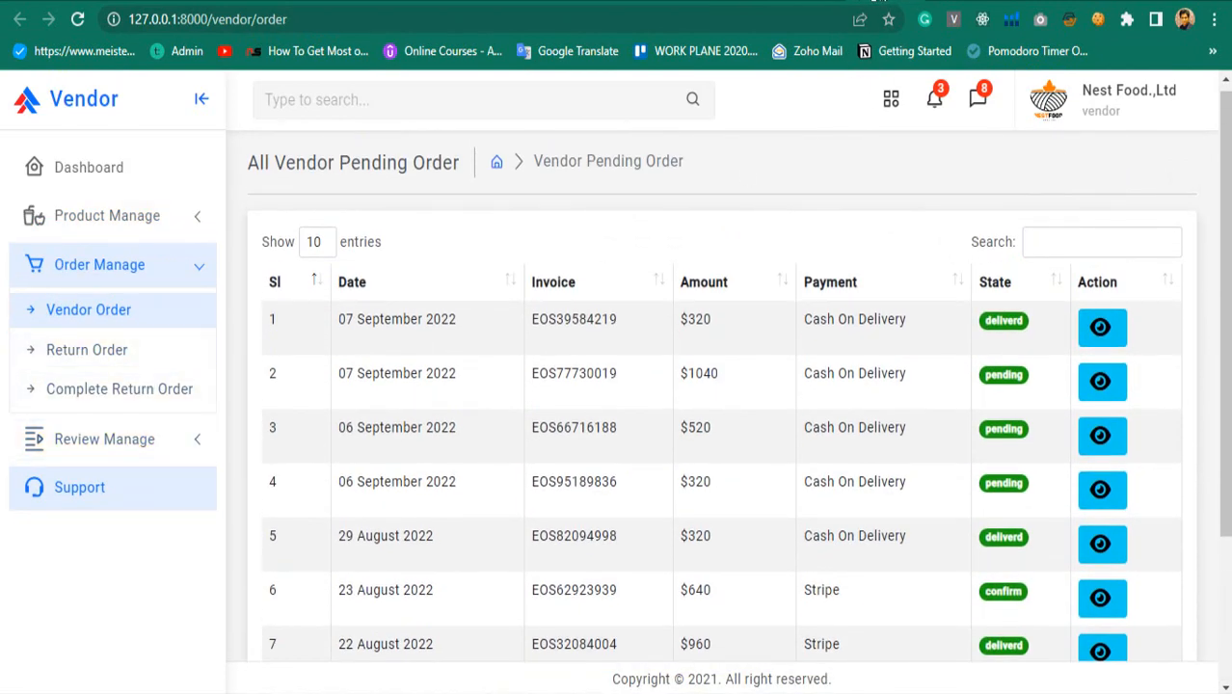
{"action": "left_click", "coordinate": [104, 439]}
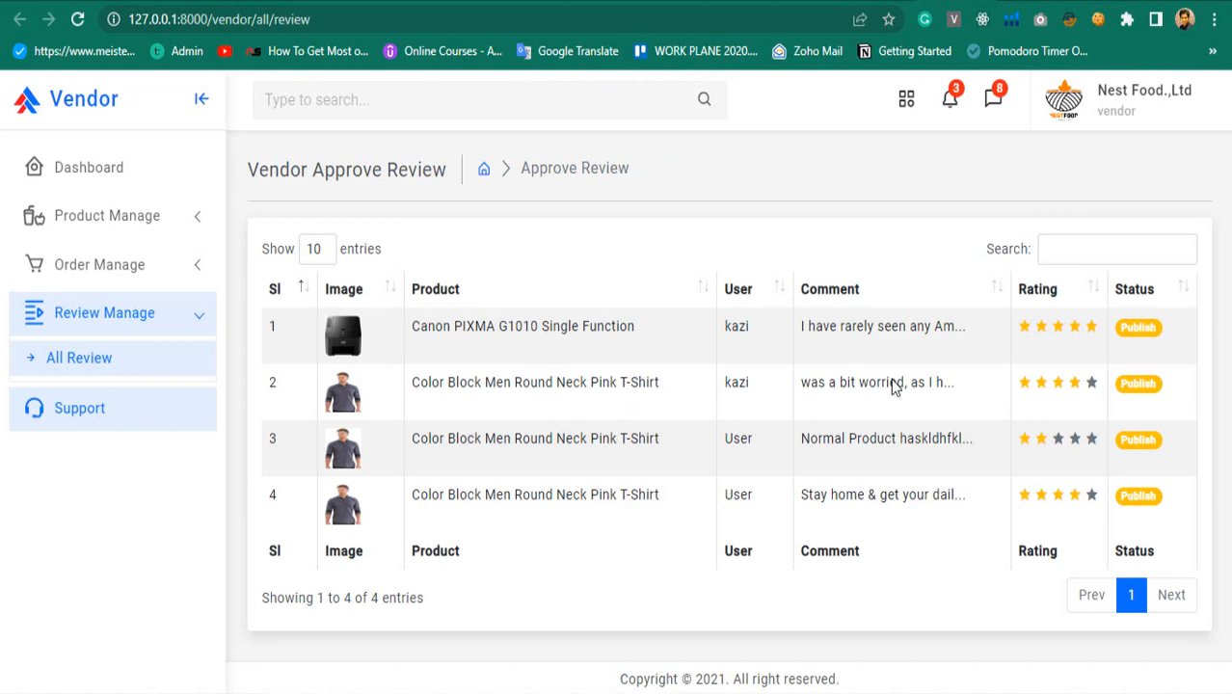
{"action": "mouse_move", "coordinate": [142, 317]}
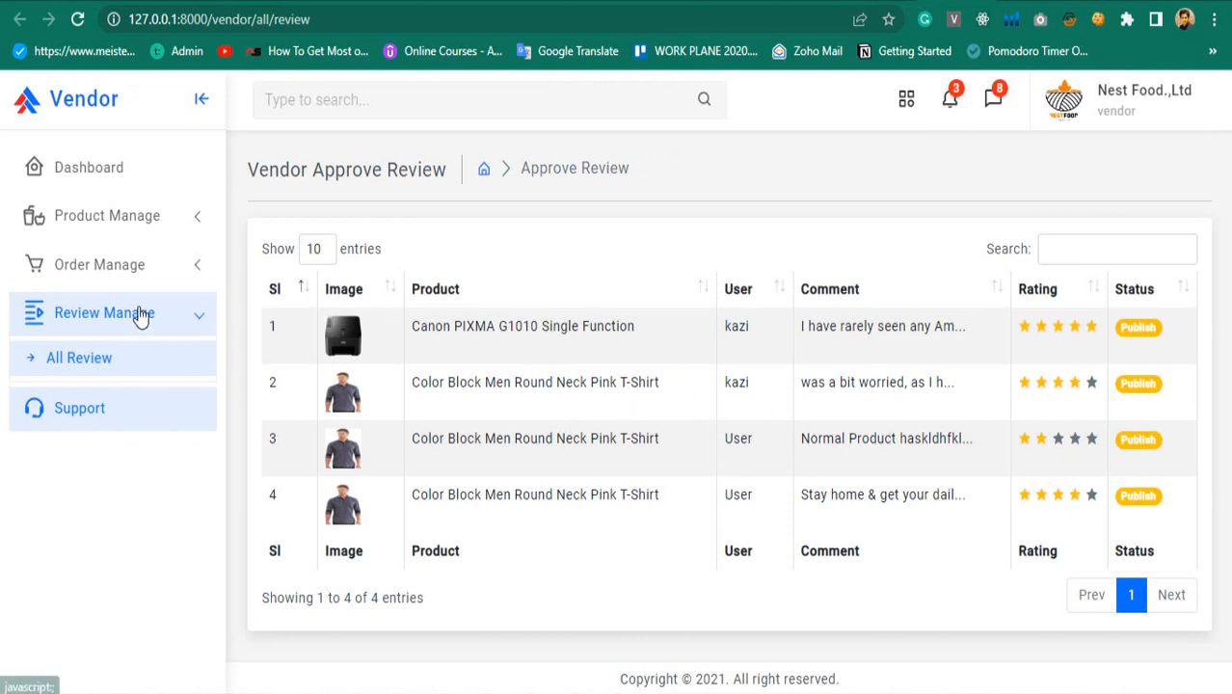
{"action": "mouse_move", "coordinate": [1109, 369]}
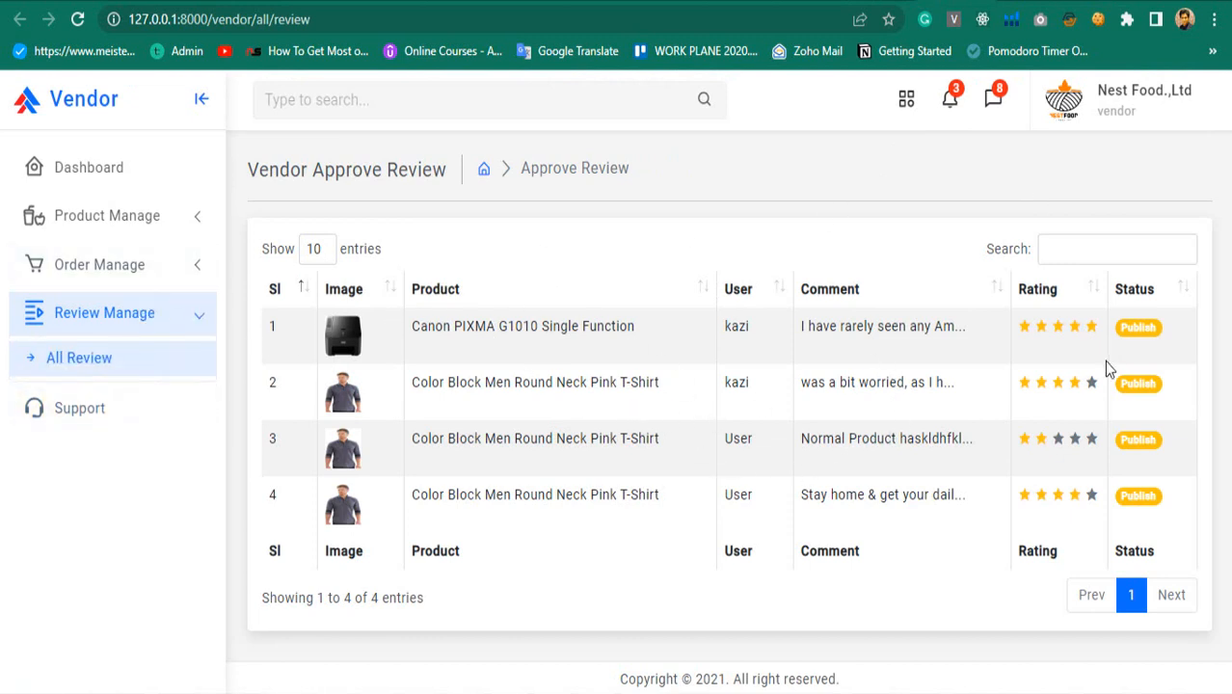
{"action": "left_click", "coordinate": [1144, 99]}
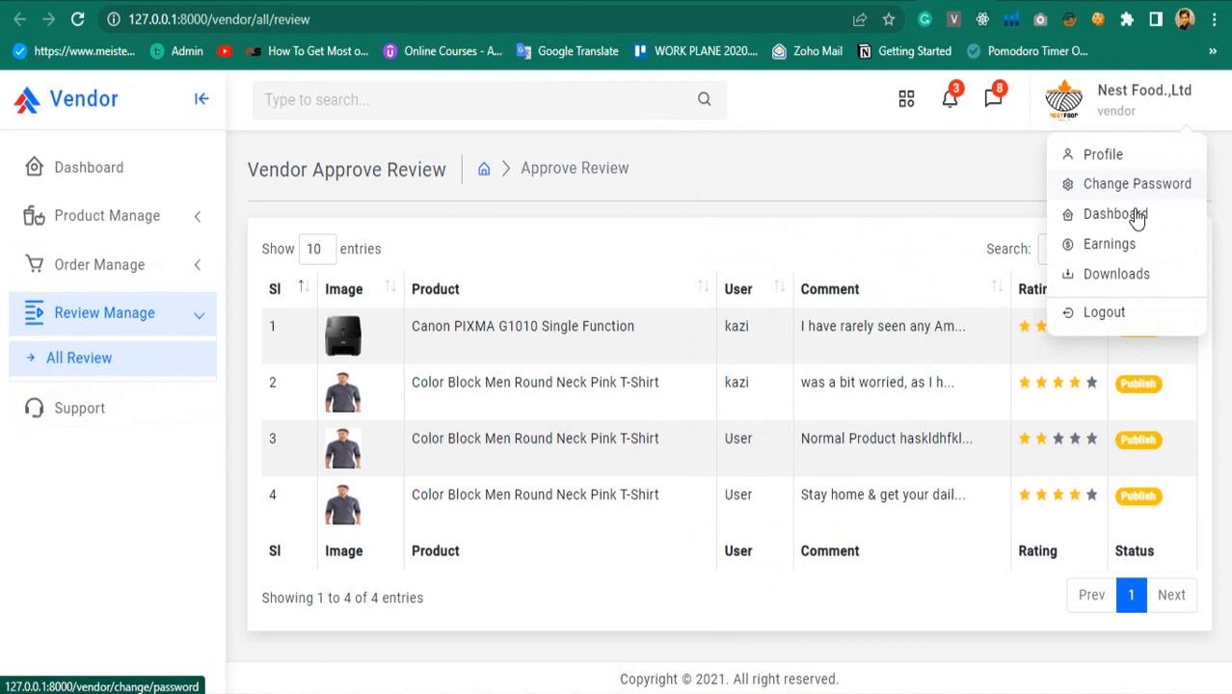
{"action": "left_click", "coordinate": [1115, 213]}
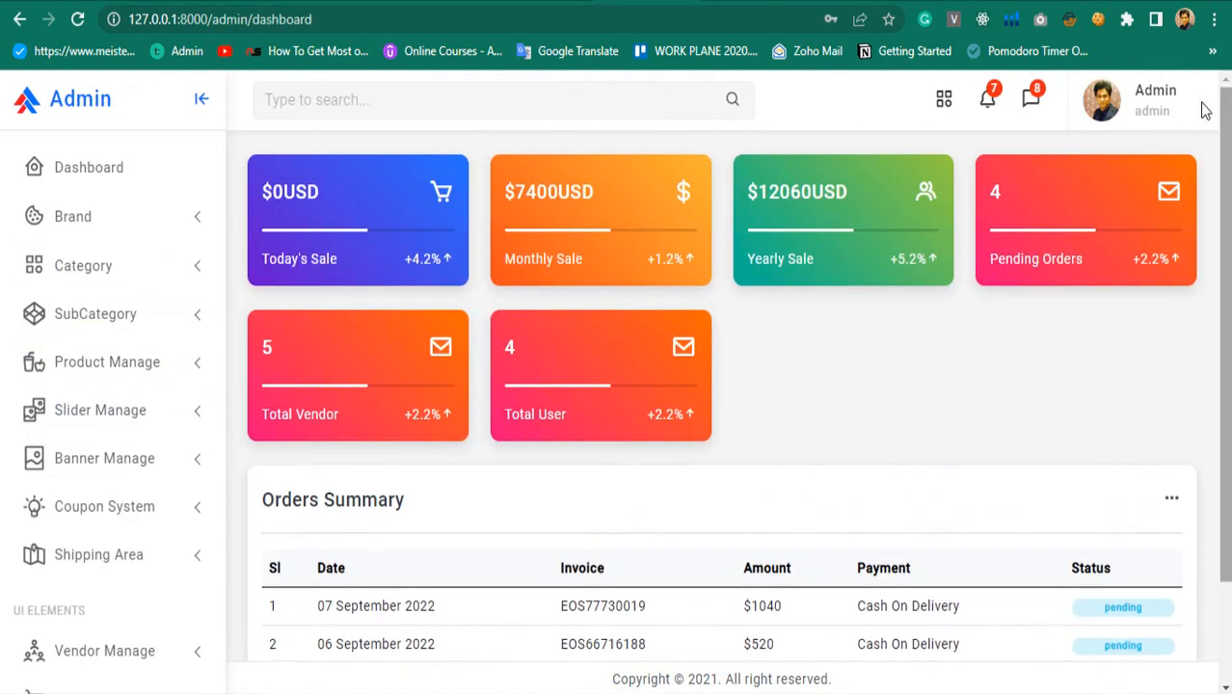
Step: Expand the Category, Product Manage and Coupon System sidebar sections
{"action": "left_click", "coordinate": [1101, 99]}
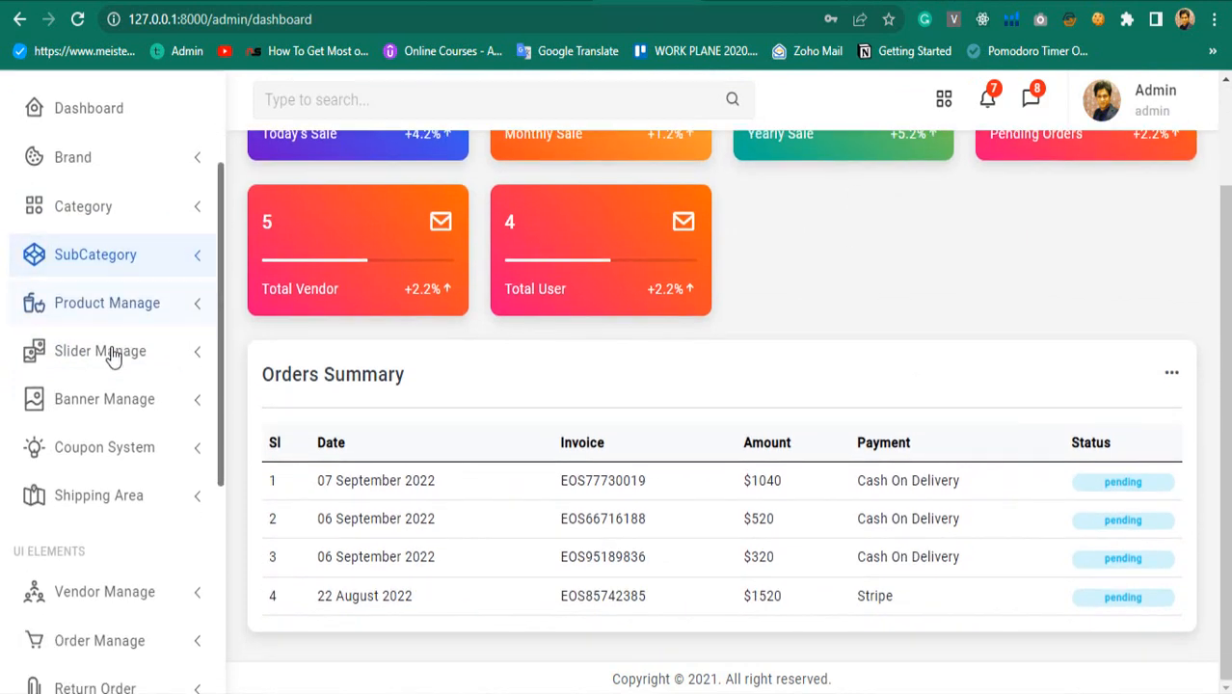
{"action": "scroll", "scroll_direction": "down", "scroll_amount": 3}
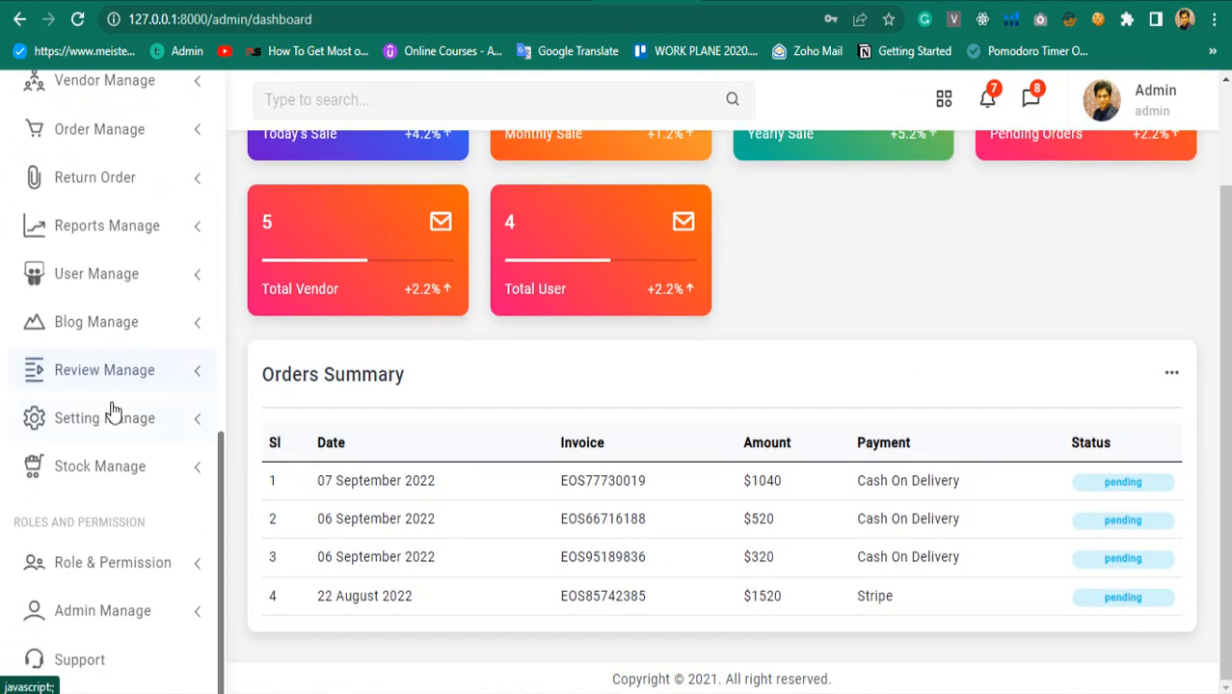
{"action": "scroll", "scroll_direction": "up", "scroll_amount": 3}
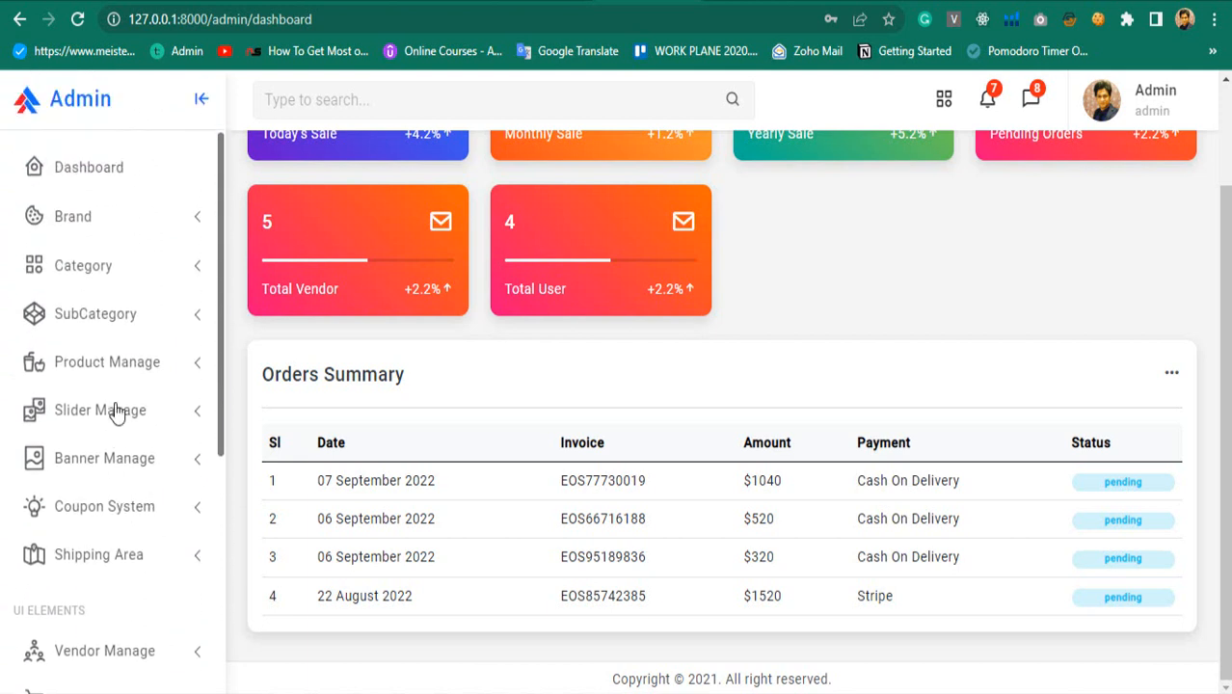
{"action": "scroll", "scroll_direction": "up", "scroll_amount": 3}
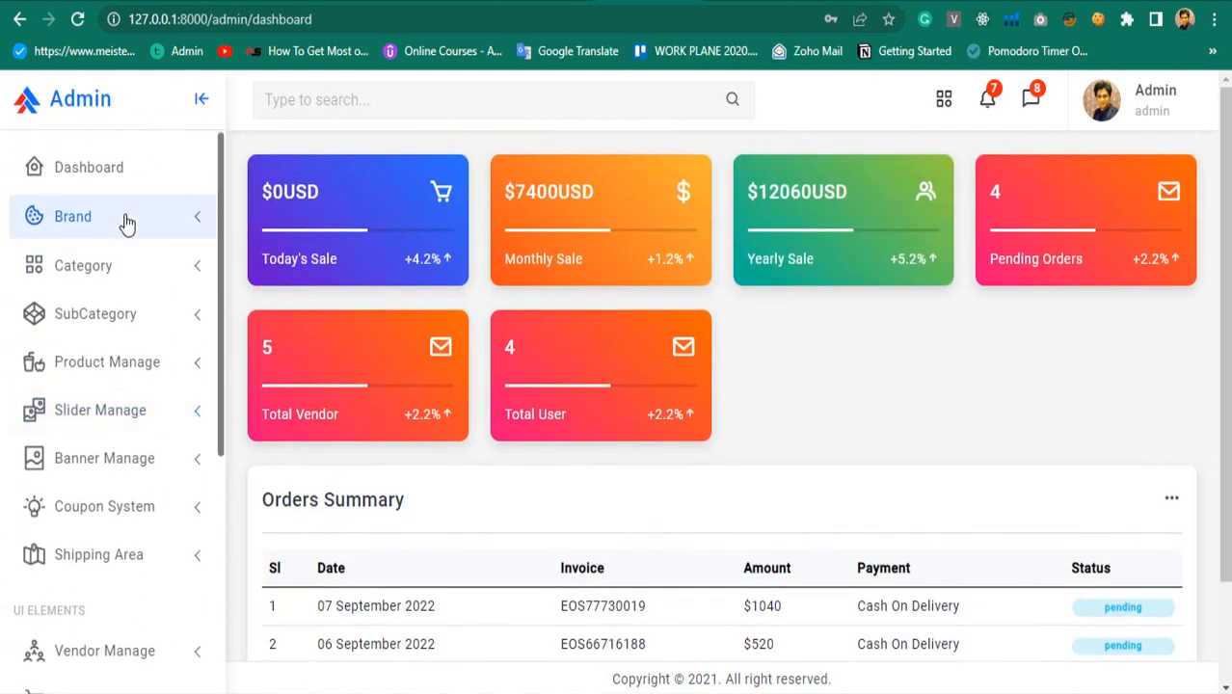
{"action": "left_click", "coordinate": [83, 265]}
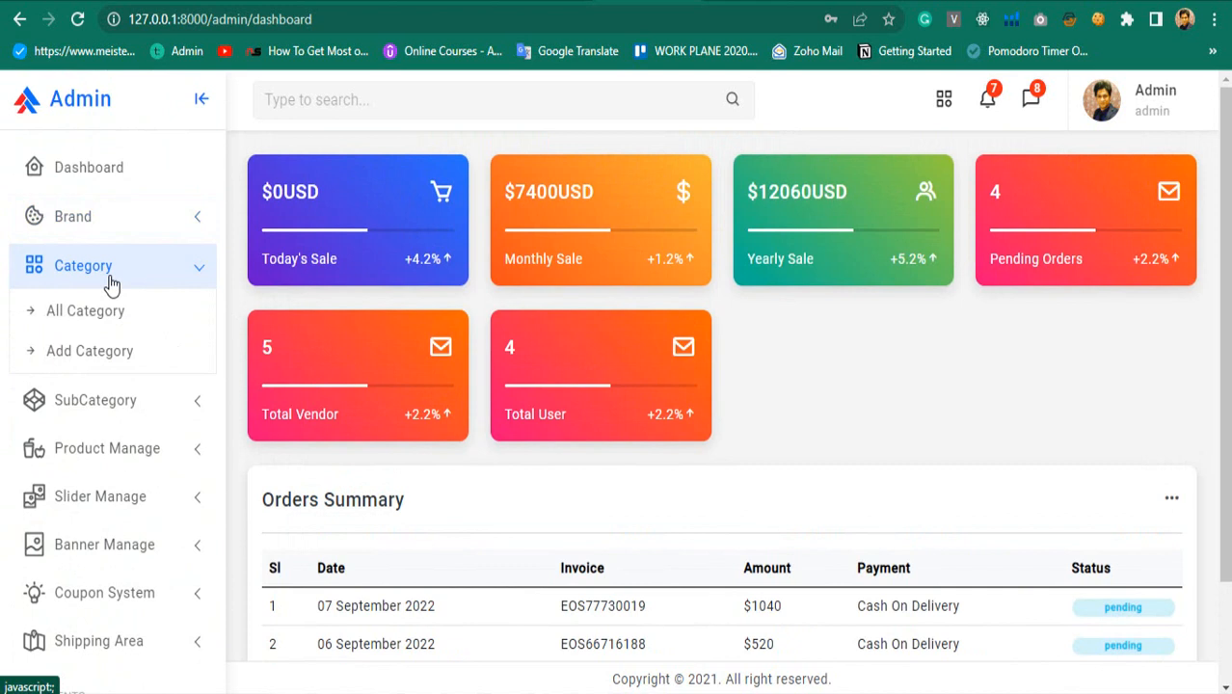
{"action": "left_click", "coordinate": [107, 362]}
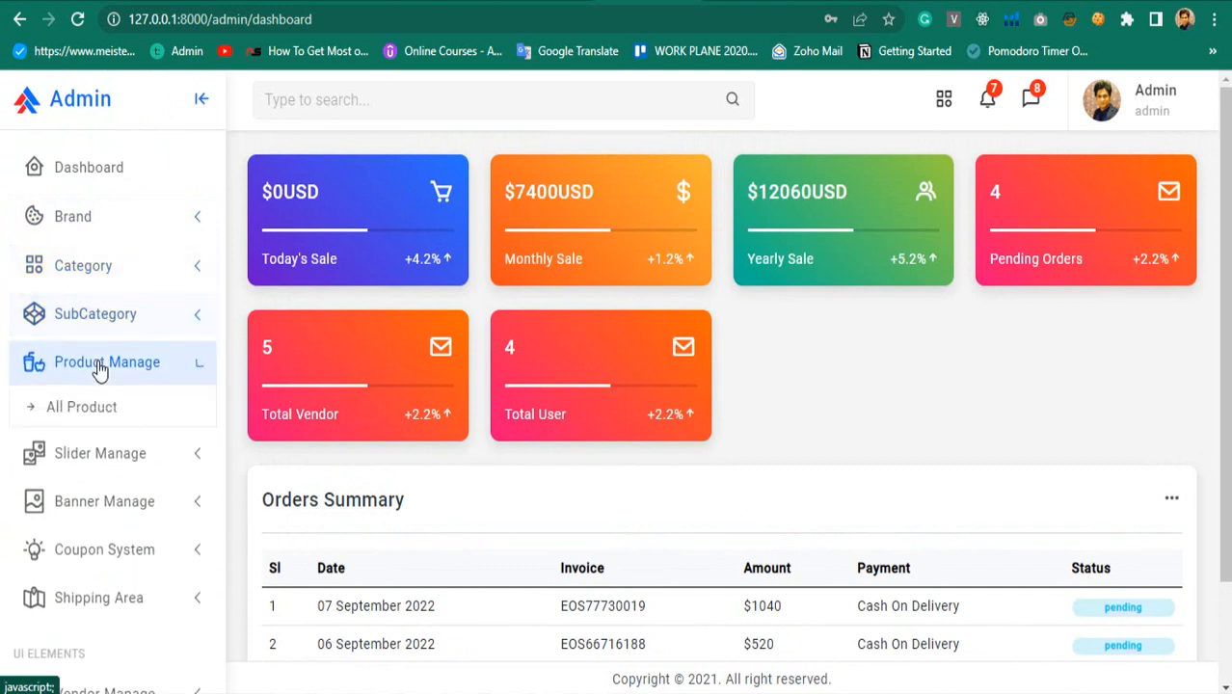
{"action": "left_click", "coordinate": [106, 361]}
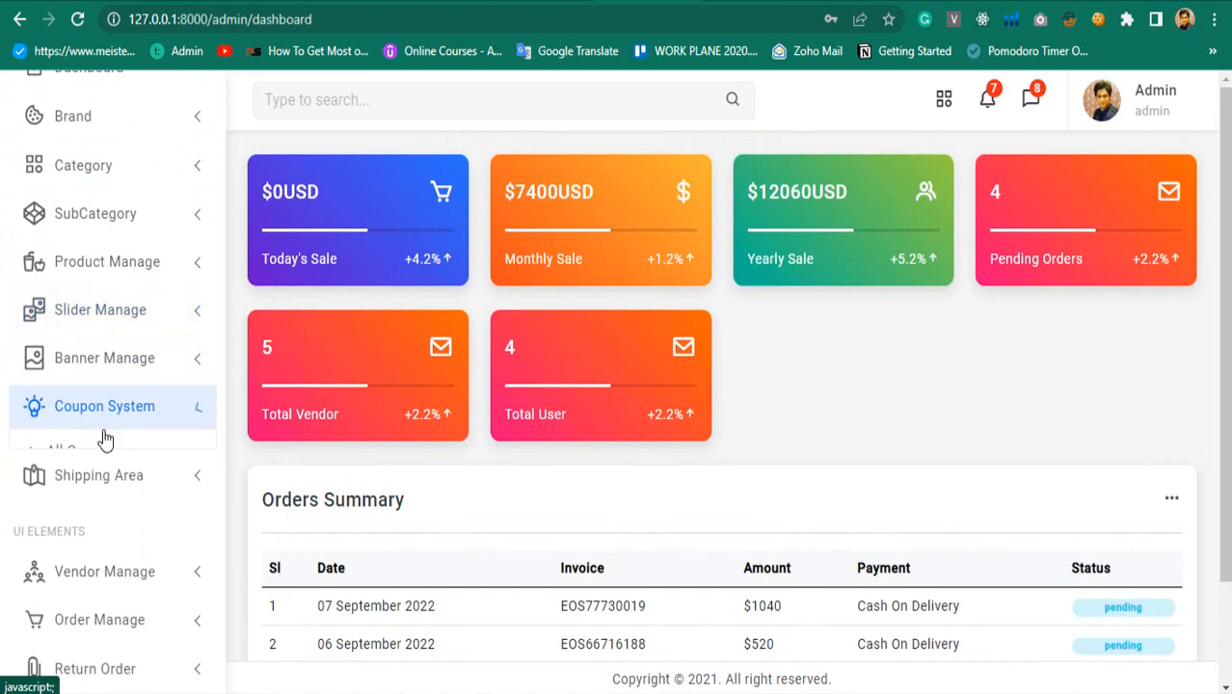
Step: Expand Order Manage, Reports, User Manage and Stock Manage, then choose Add Roles Permission
{"action": "scroll", "scroll_direction": "down", "scroll_amount": 3}
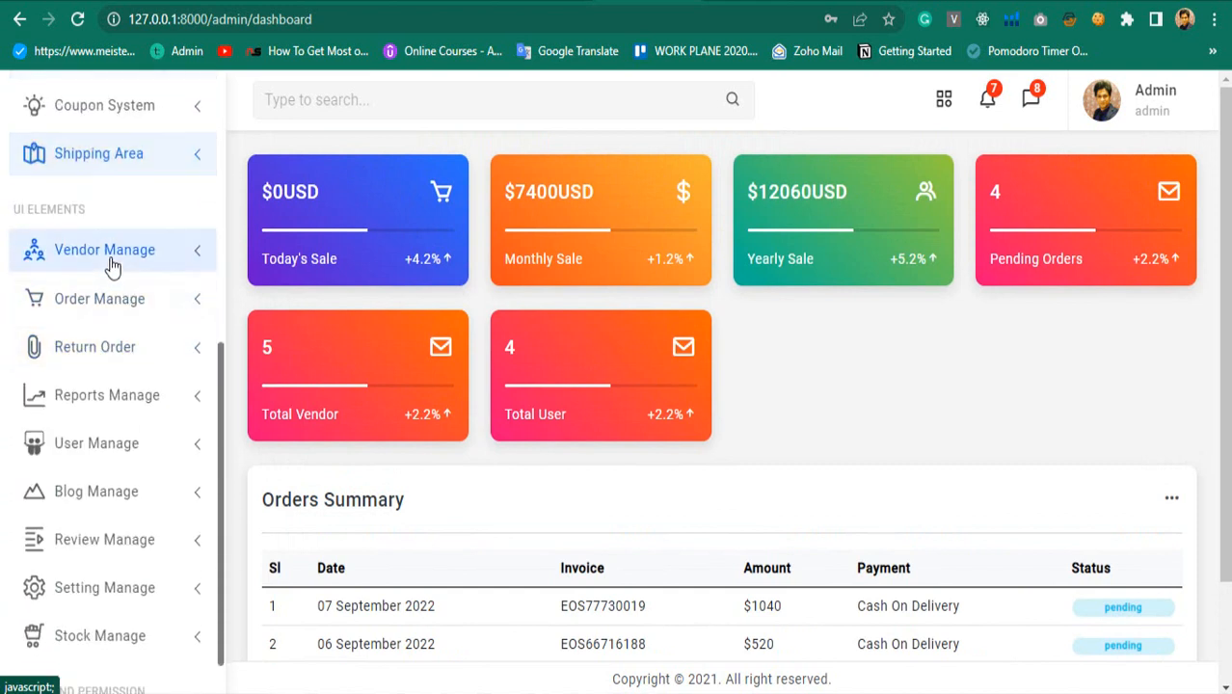
{"action": "left_click", "coordinate": [100, 298]}
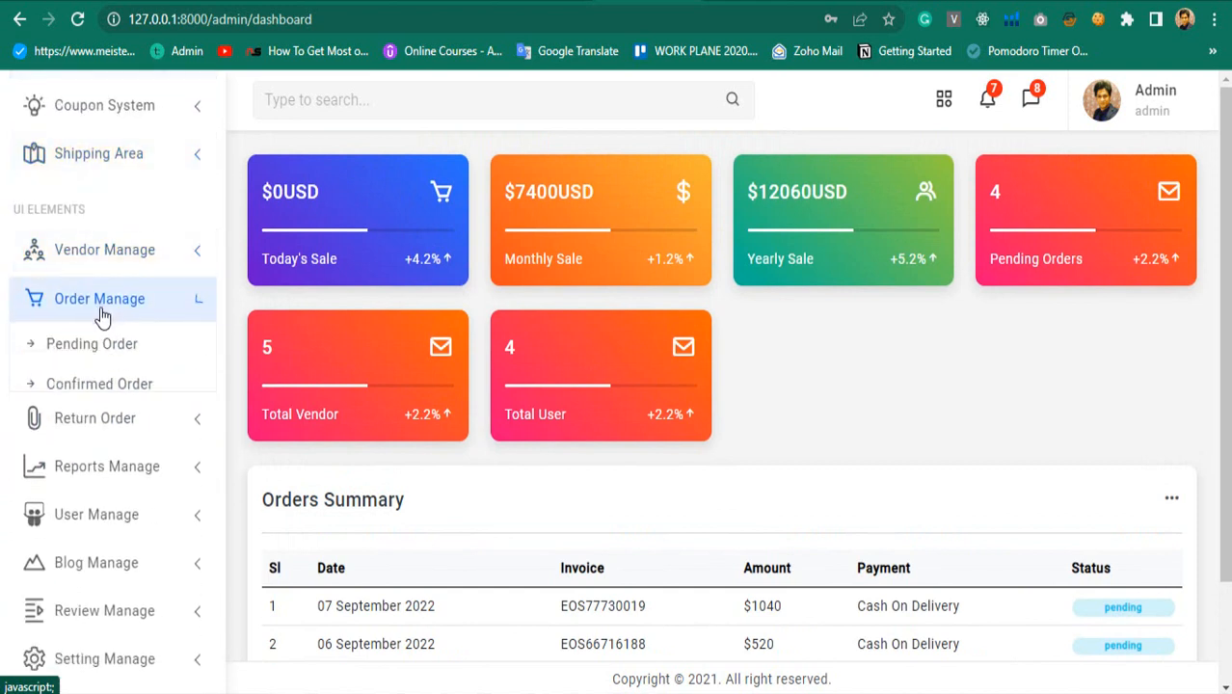
{"action": "left_click", "coordinate": [106, 395]}
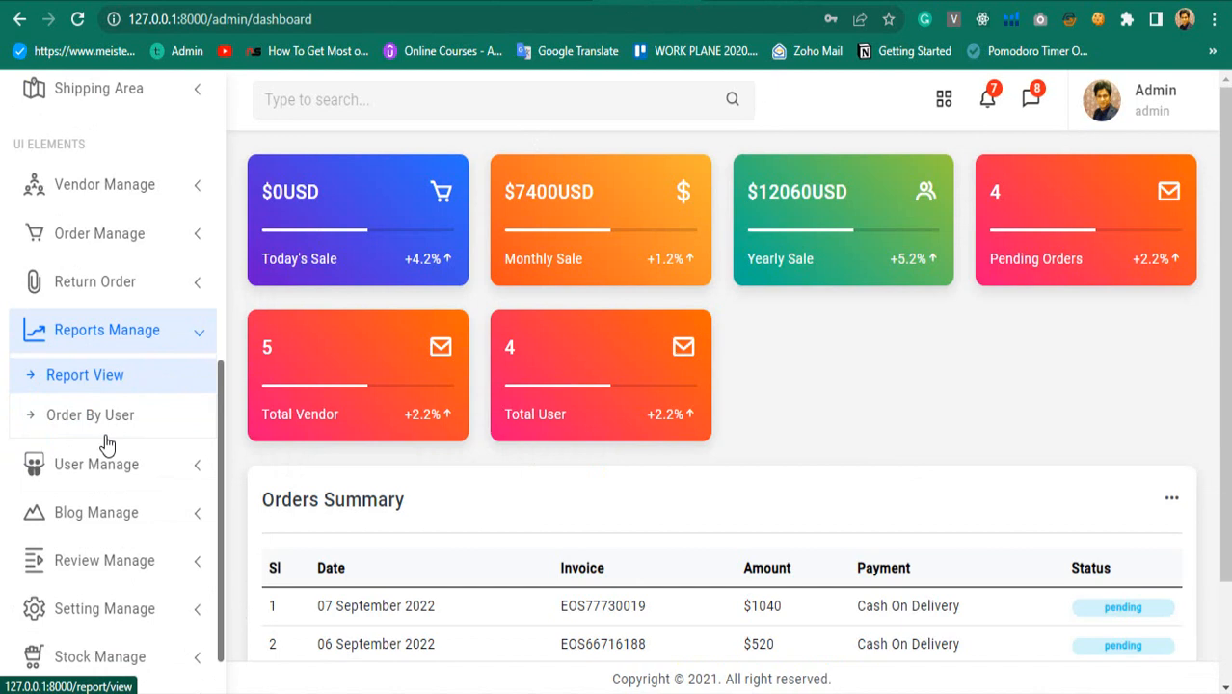
{"action": "left_click", "coordinate": [107, 329]}
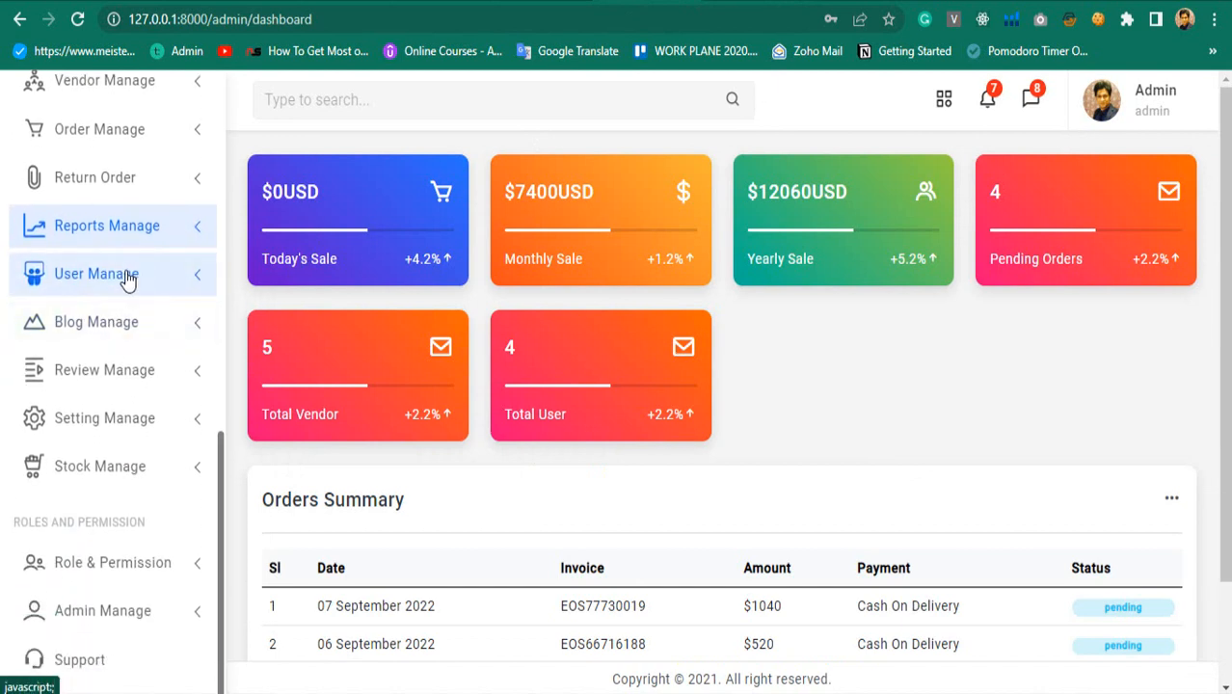
{"action": "left_click", "coordinate": [96, 273]}
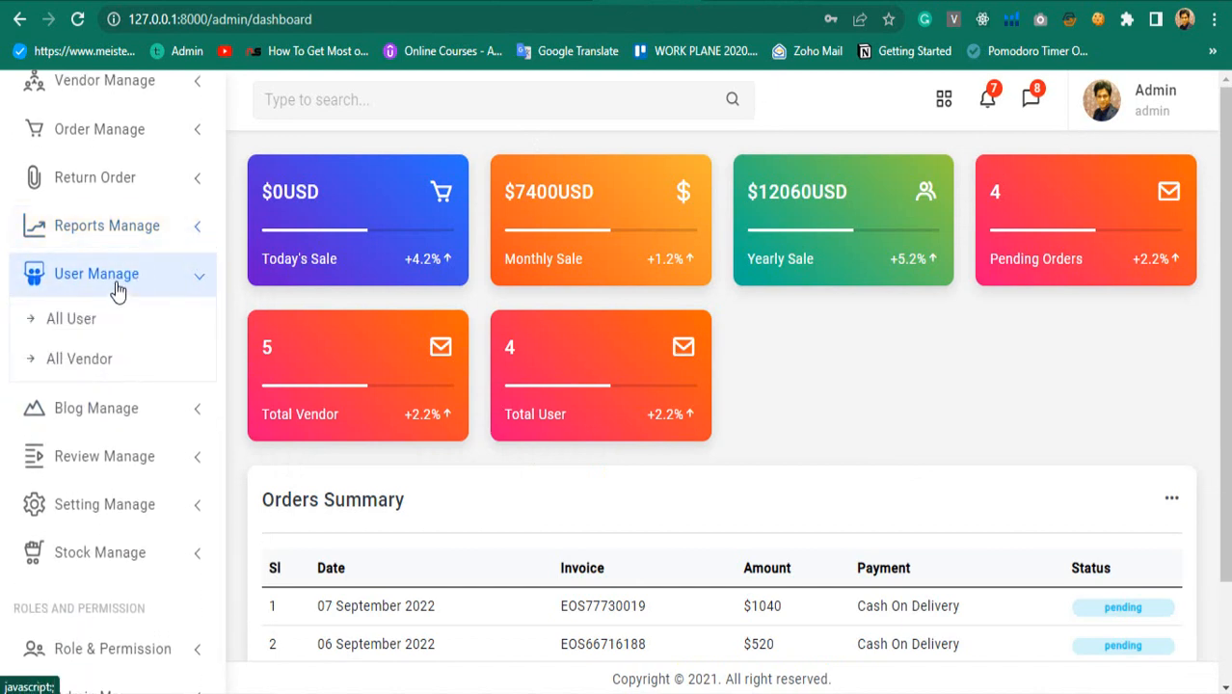
{"action": "left_click", "coordinate": [96, 273]}
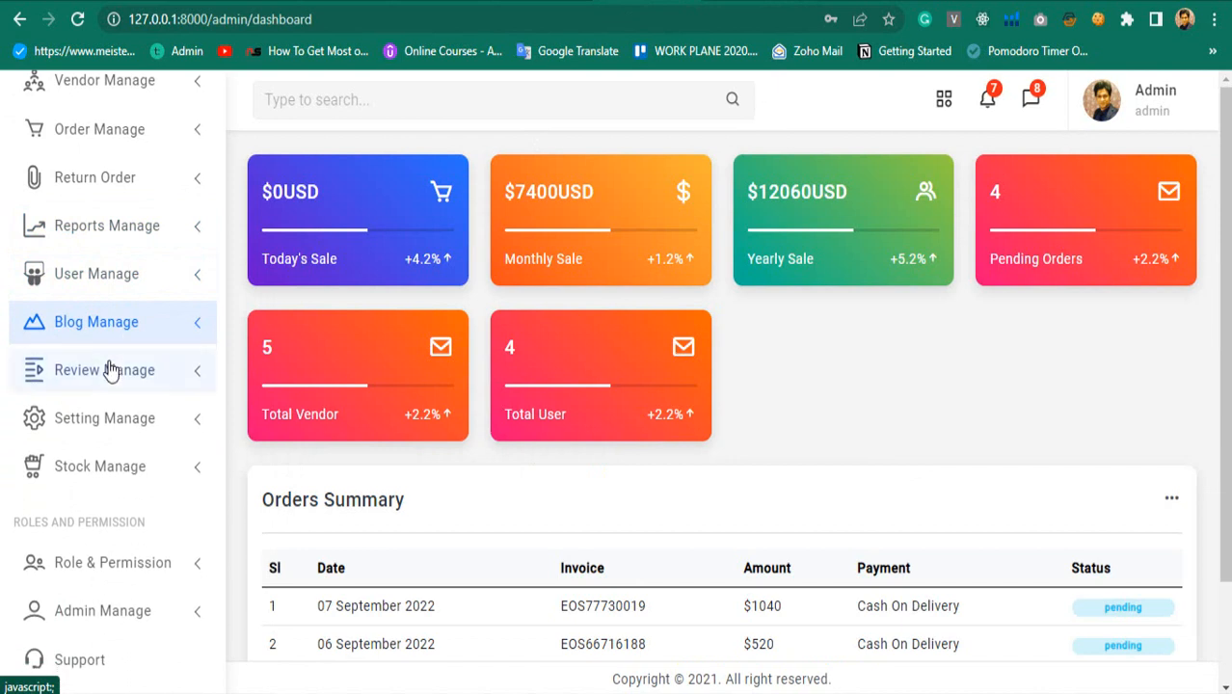
{"action": "mouse_move", "coordinate": [104, 418]}
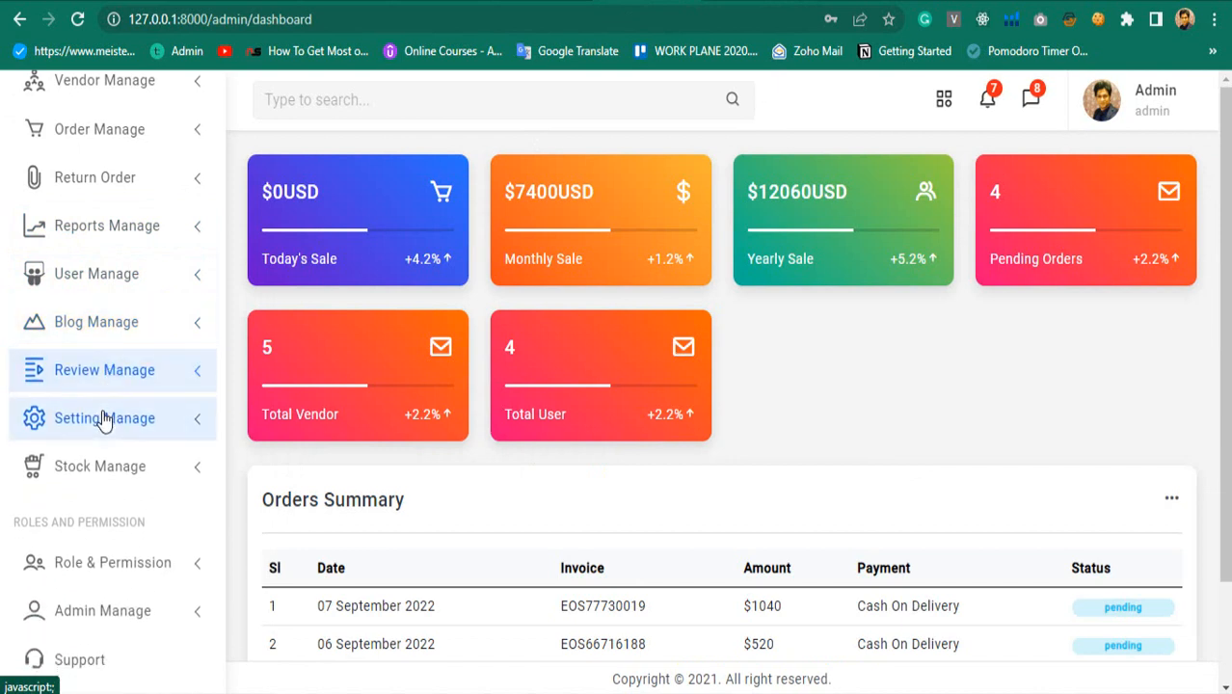
{"action": "left_click", "coordinate": [100, 465]}
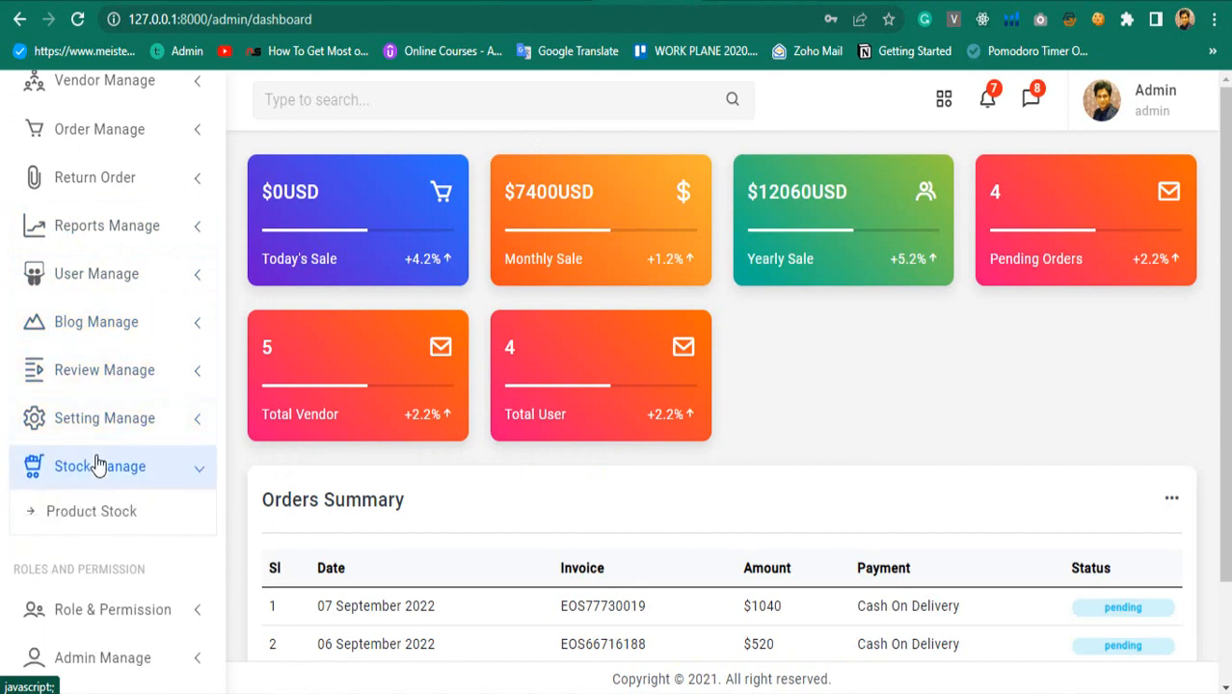
{"action": "left_click", "coordinate": [113, 609]}
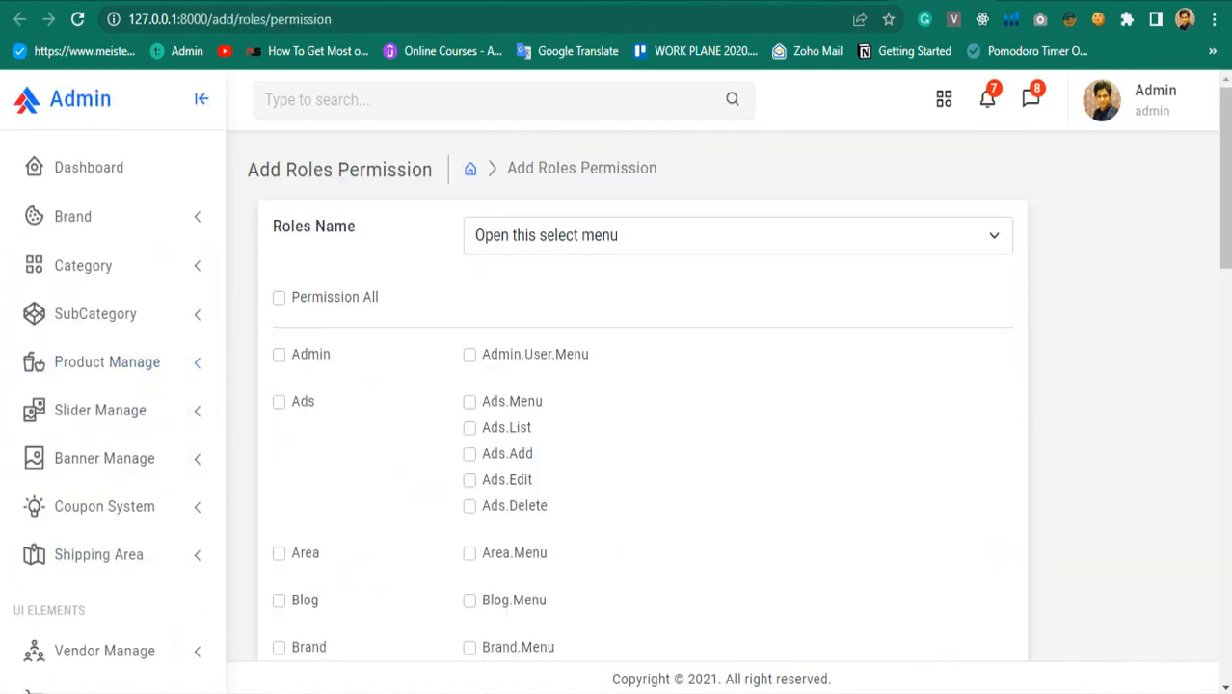
Step: Tick Permission All on the role form and check the notifications bell
{"action": "left_click", "coordinate": [737, 234]}
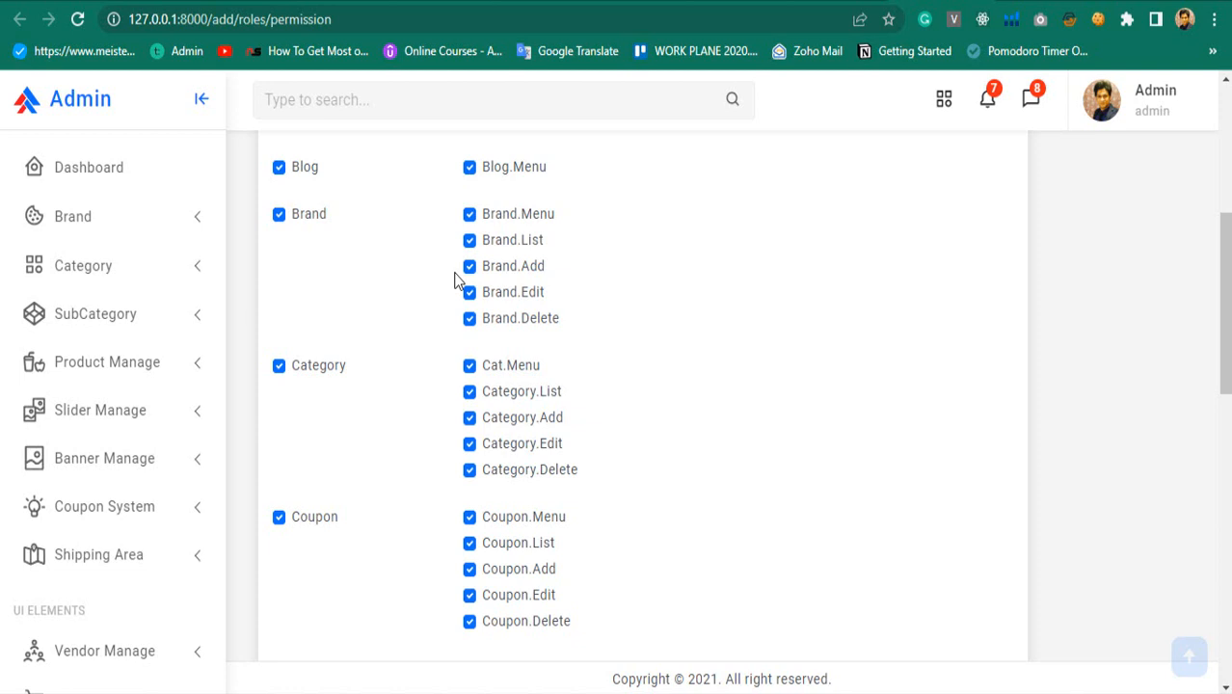
{"action": "left_click", "coordinate": [988, 99]}
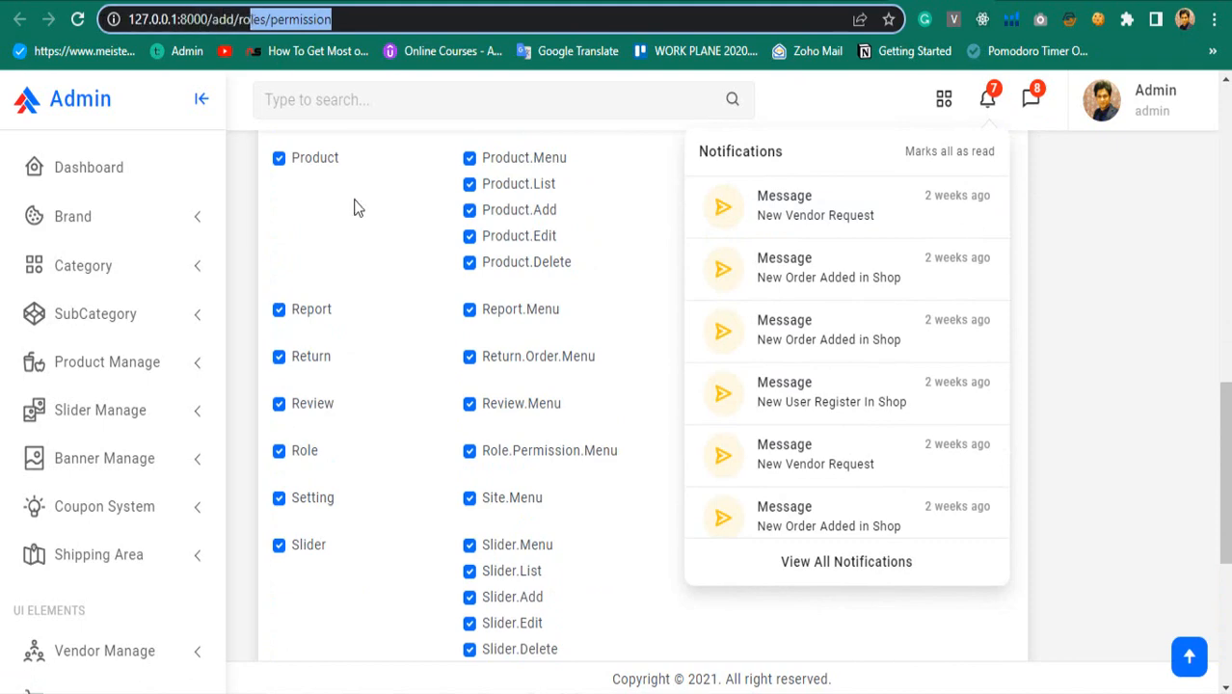
{"action": "scroll", "scroll_direction": "up", "scroll_amount": 3}
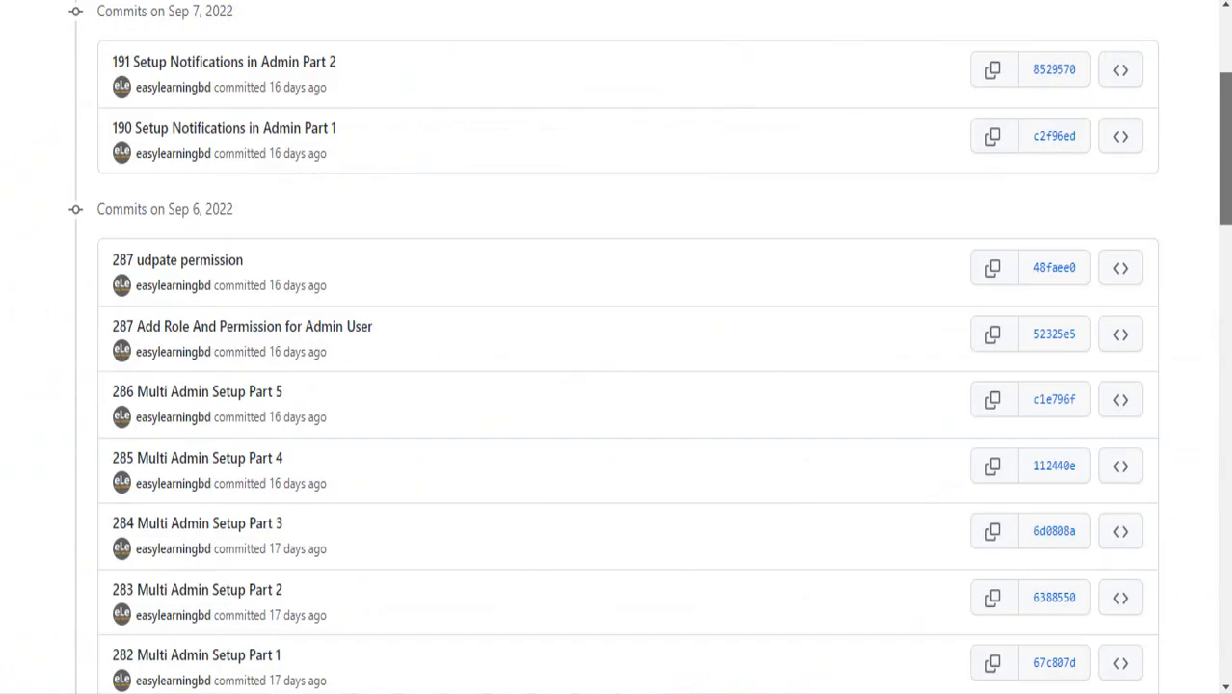
Step: Scroll through the commit diff showing 5 files, 40 additions and 2 deletions
{"action": "scroll", "scroll_direction": "down", "scroll_amount": 3}
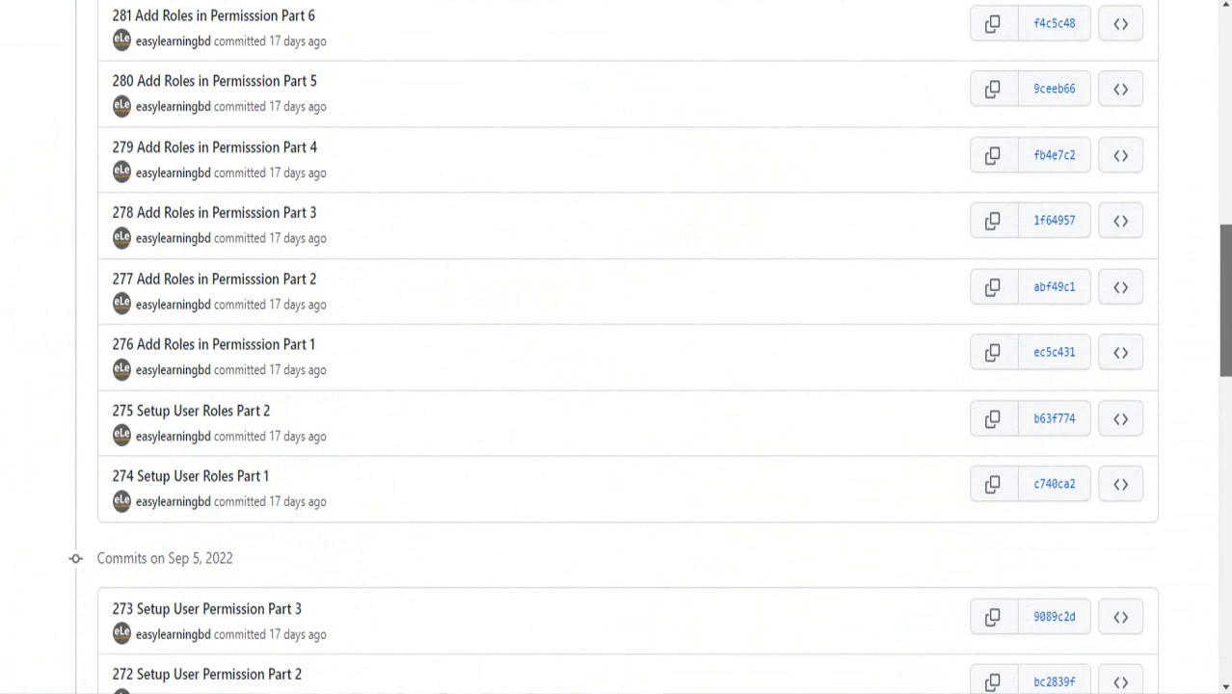
{"action": "scroll", "scroll_direction": "down", "scroll_amount": 3}
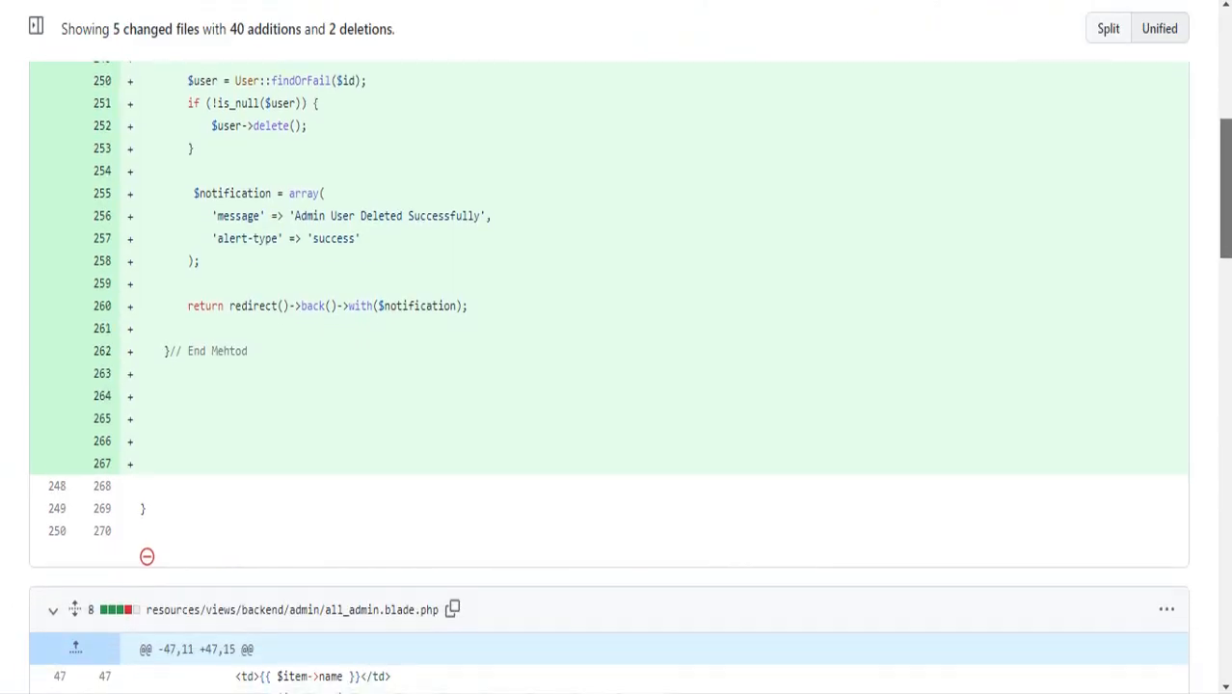
{"action": "scroll", "scroll_direction": "down", "scroll_amount": 3}
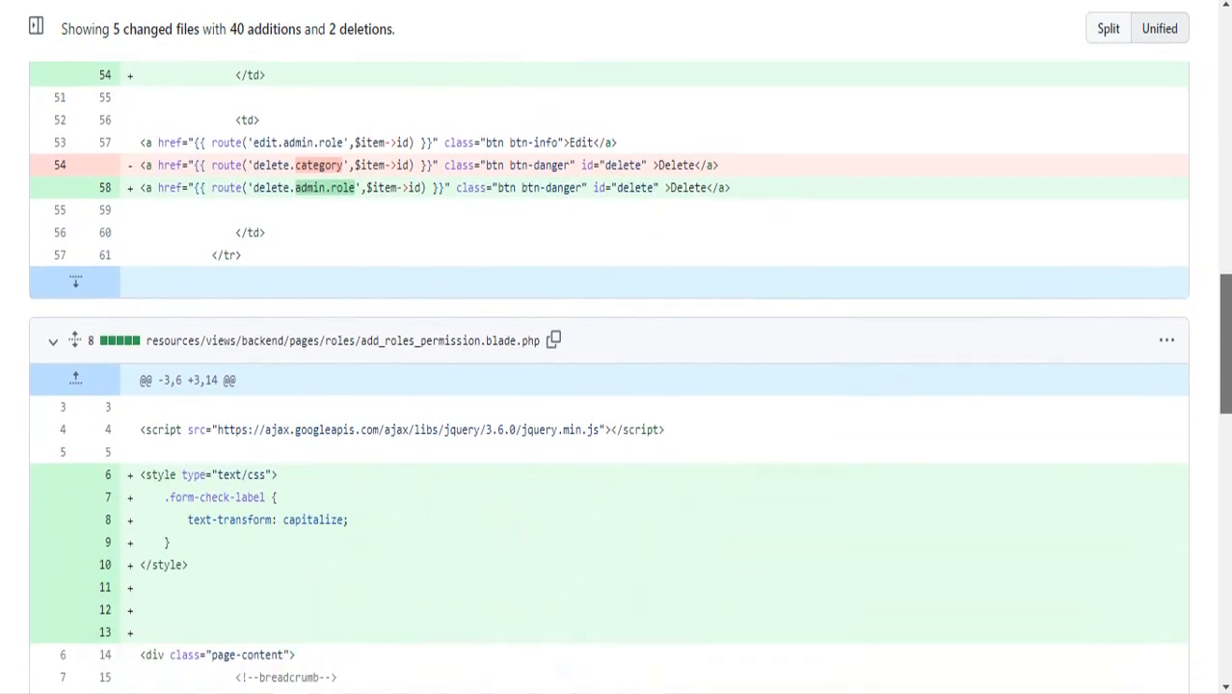